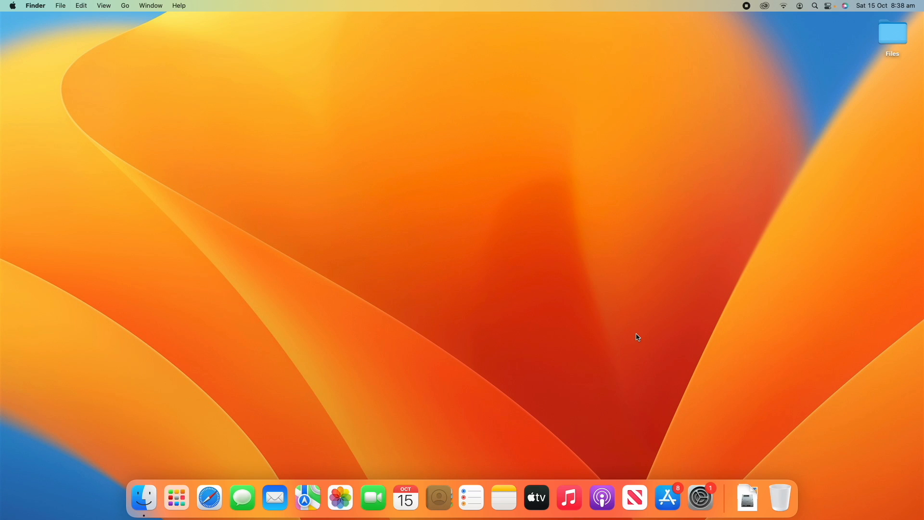
mouse_move(724, 405)
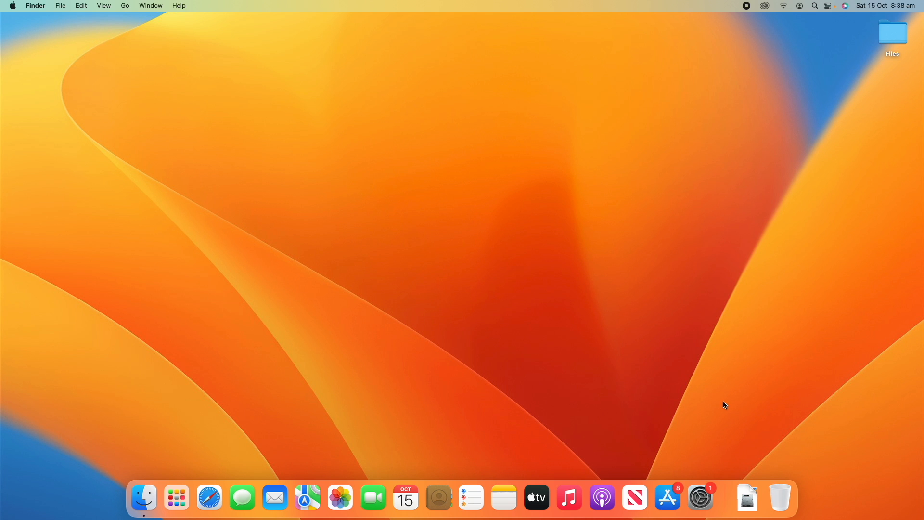
mouse_move(700, 498)
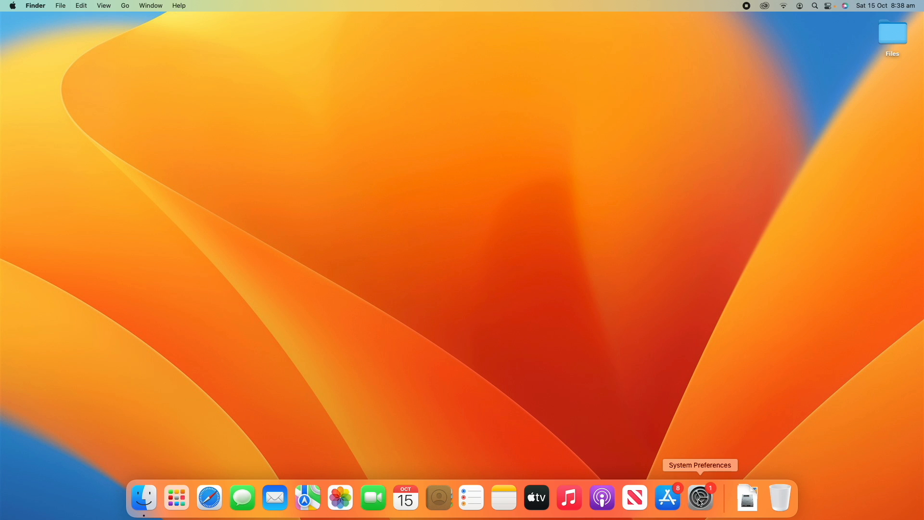
- Launch System Preferences from the Dock to show all preference categories
click(701, 496)
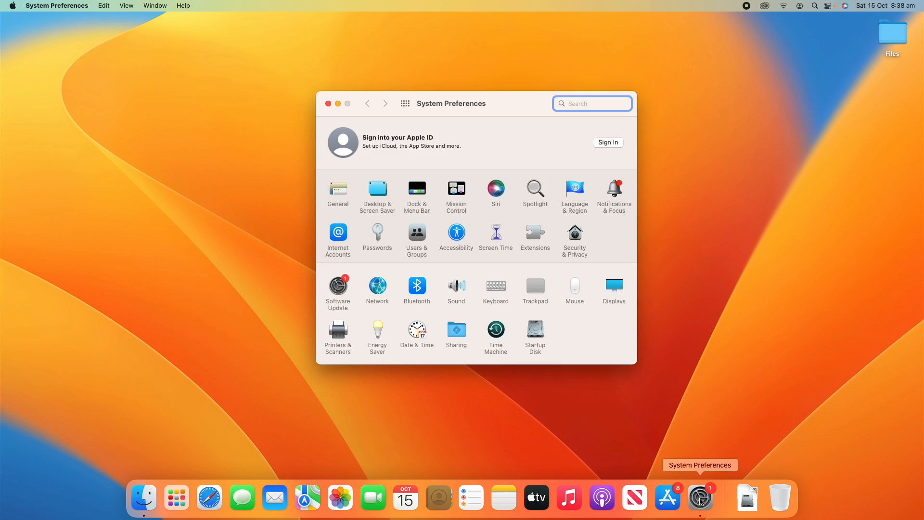
mouse_move(724, 326)
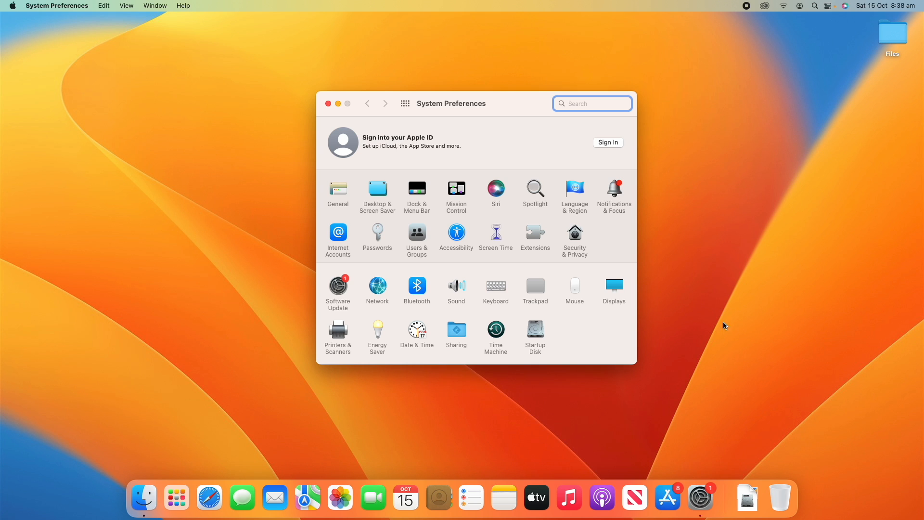
mouse_move(606, 239)
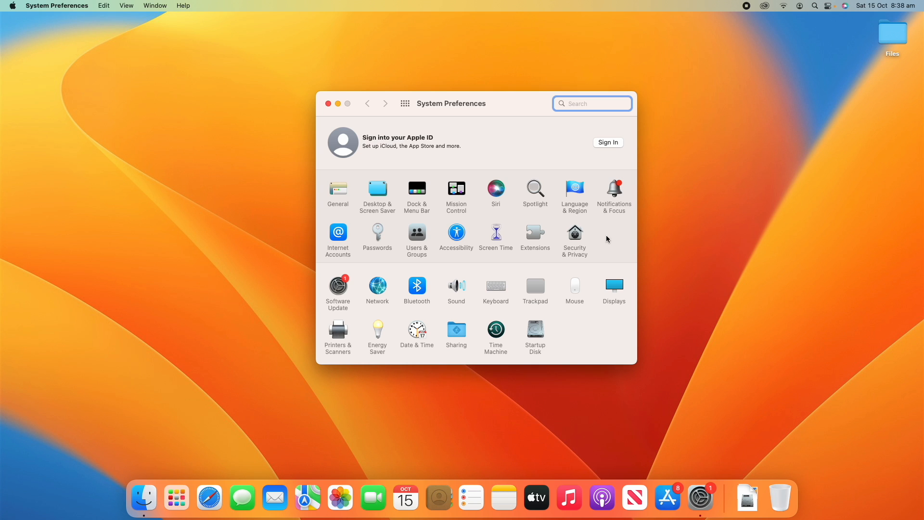
mouse_move(581, 242)
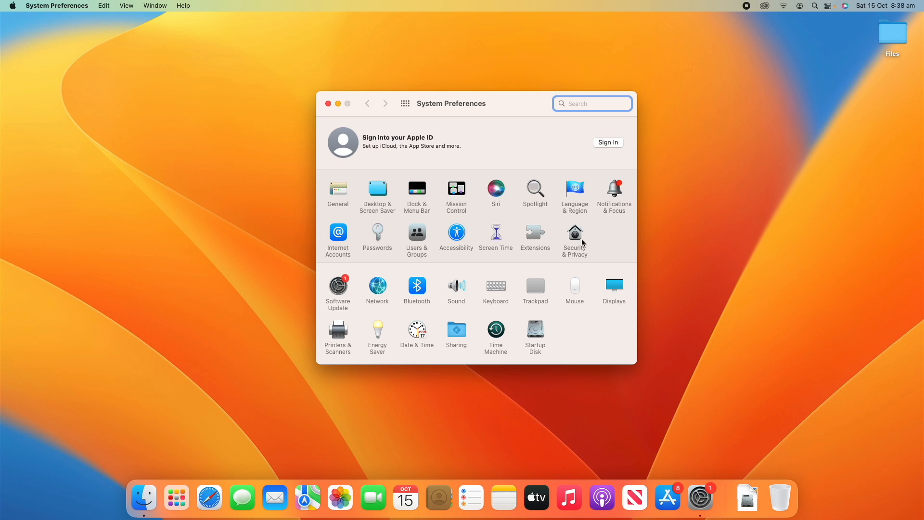
mouse_move(577, 244)
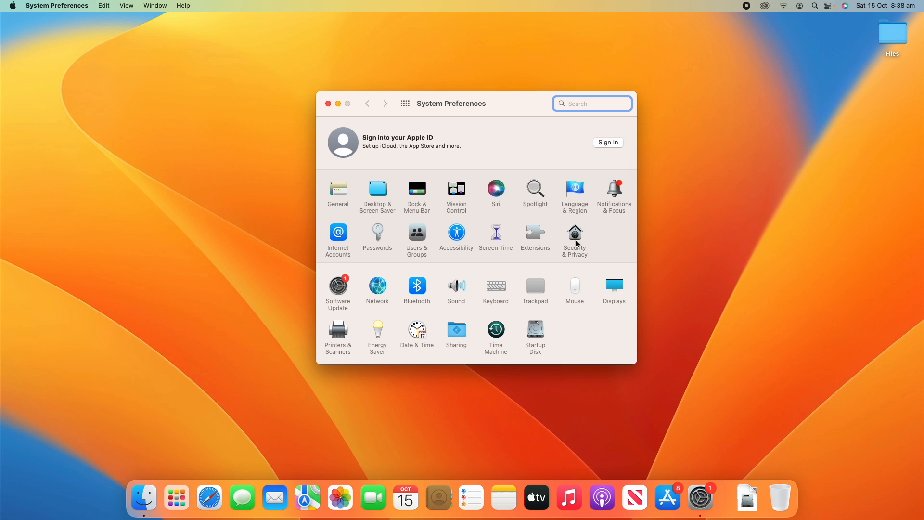
mouse_move(405, 160)
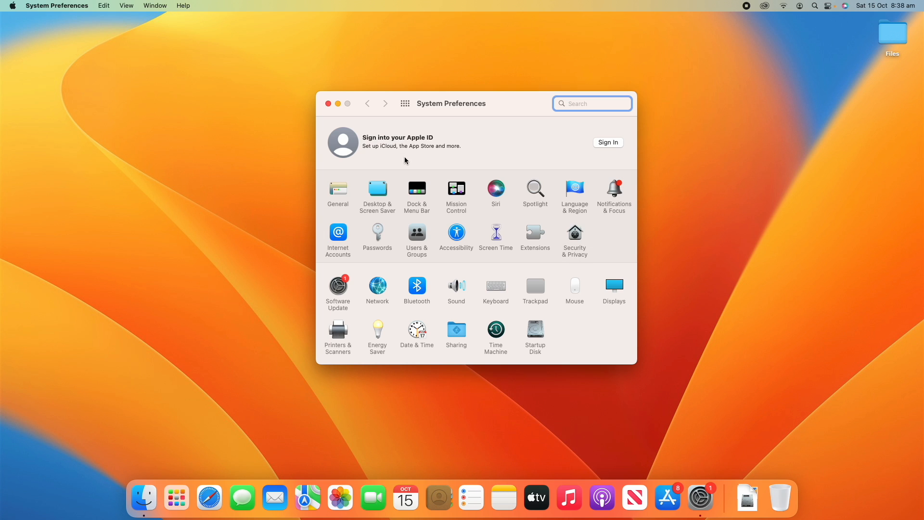
mouse_move(642, 260)
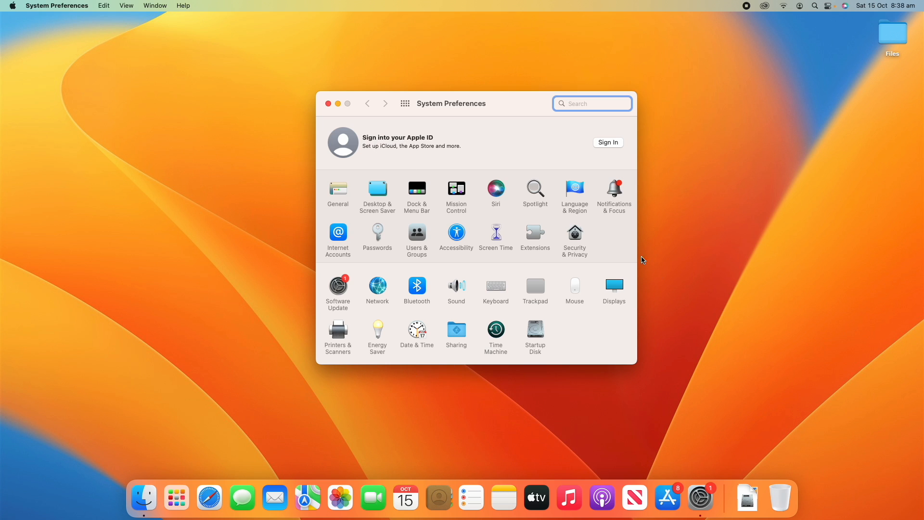
mouse_move(576, 241)
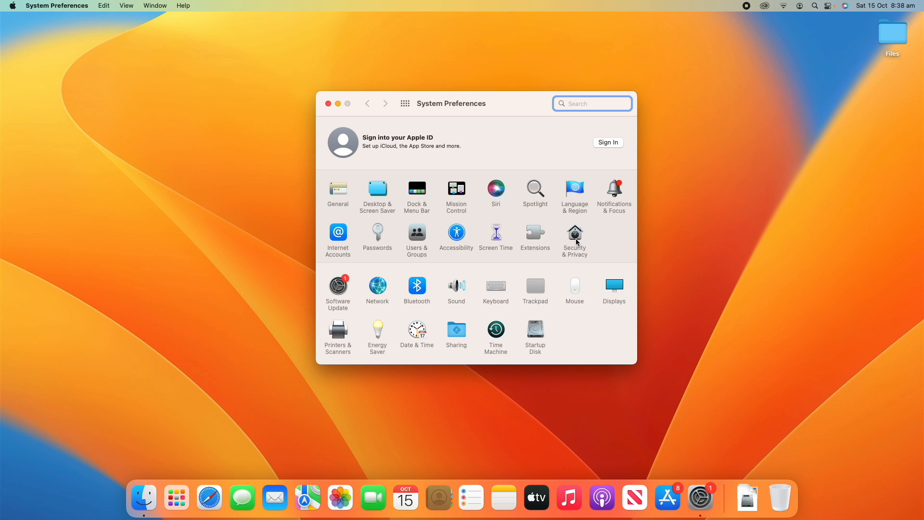
mouse_move(575, 241)
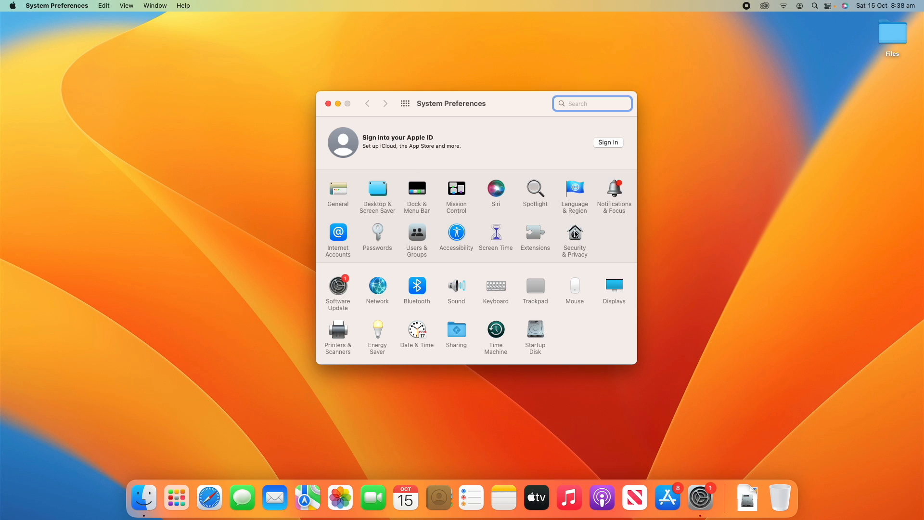
- Open Security & Privacy's General tab and review the password delay, keeping 5 minutes
click(574, 231)
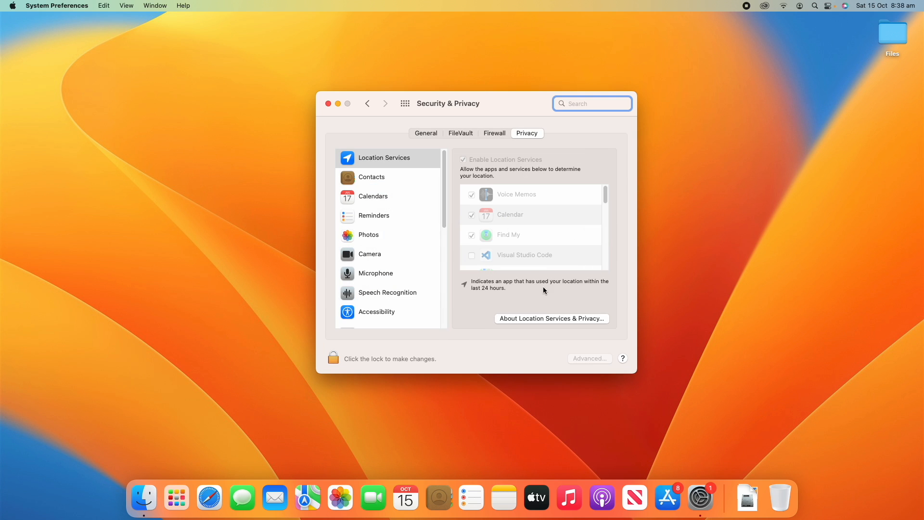
click(425, 133)
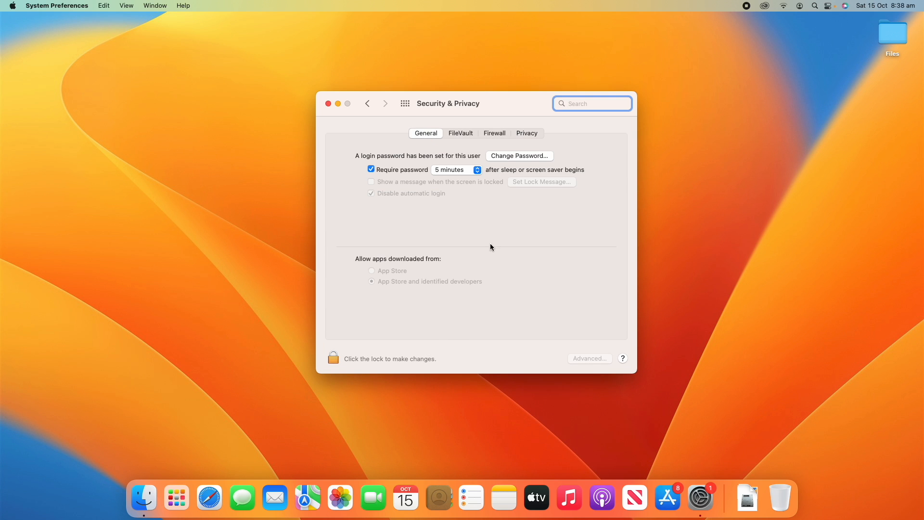
mouse_move(480, 204)
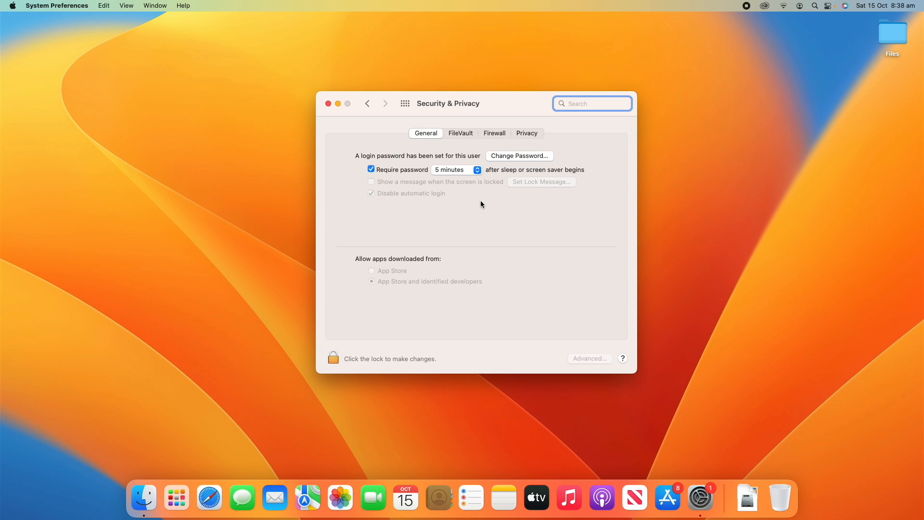
mouse_move(583, 246)
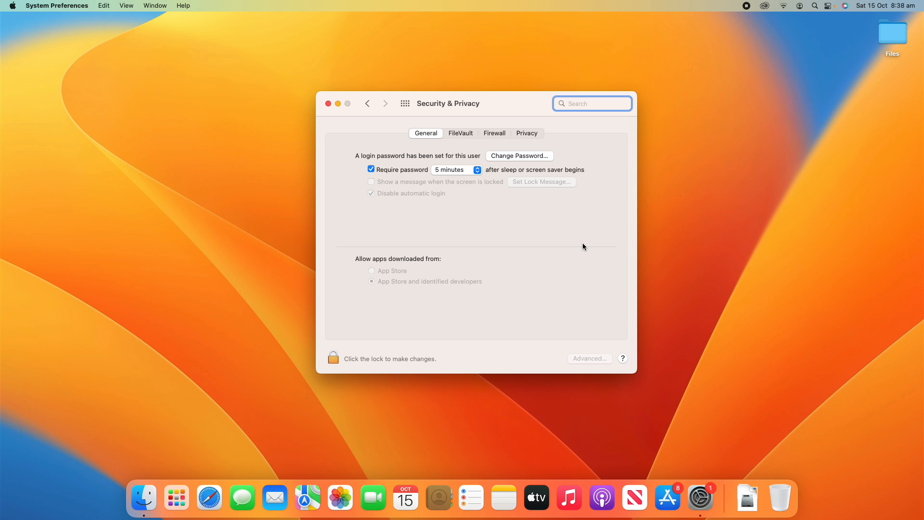
mouse_move(510, 161)
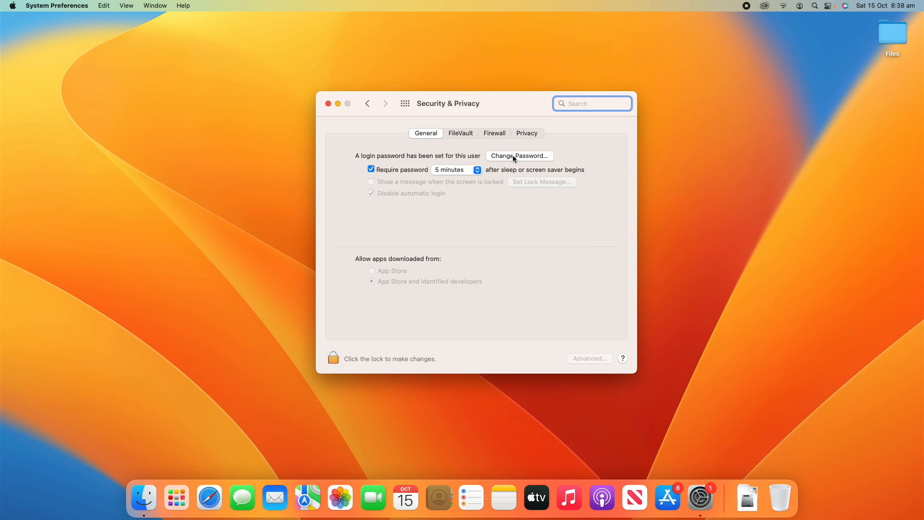
mouse_move(463, 179)
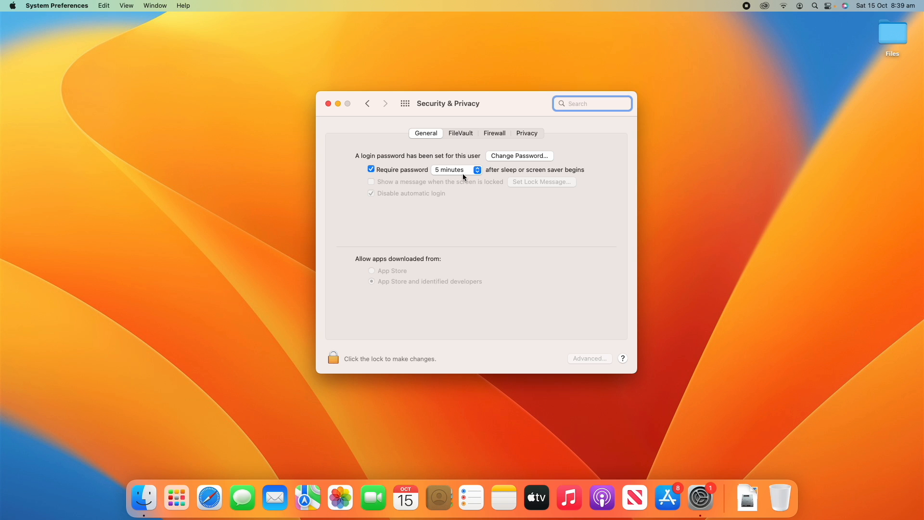
click(456, 170)
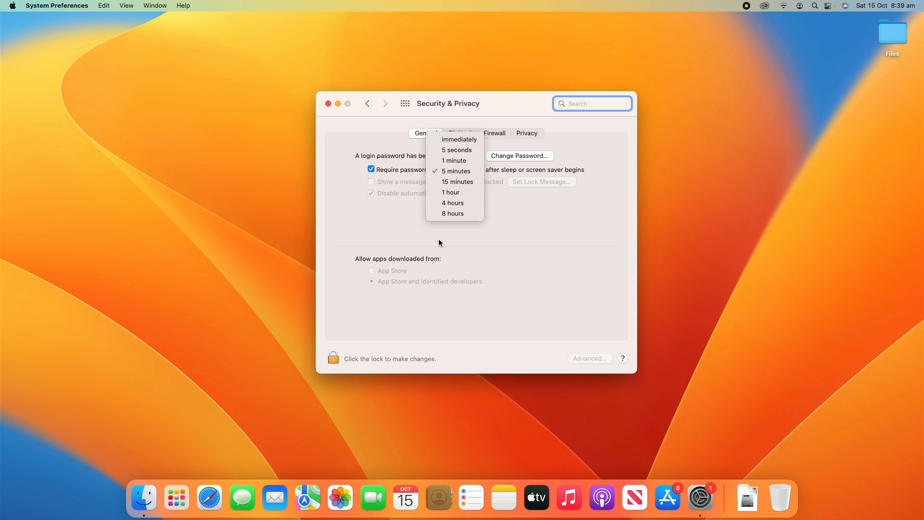
click(456, 170)
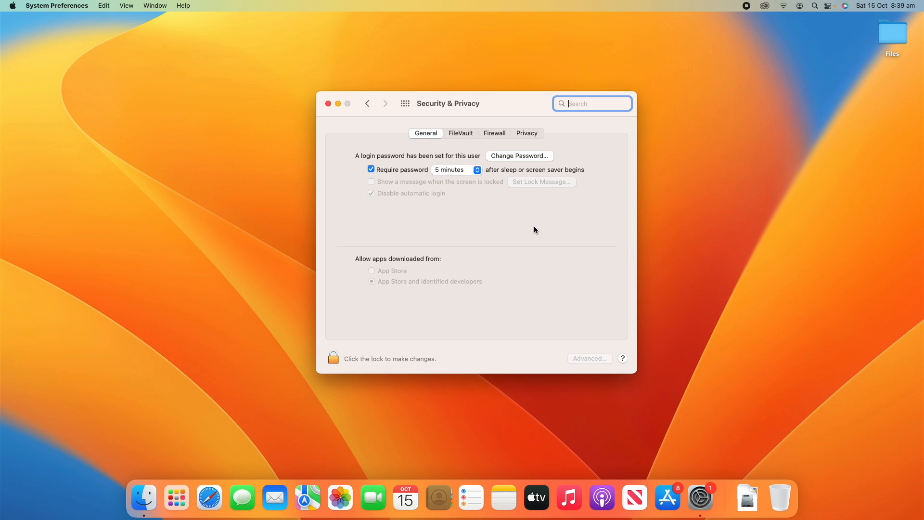
mouse_move(371, 183)
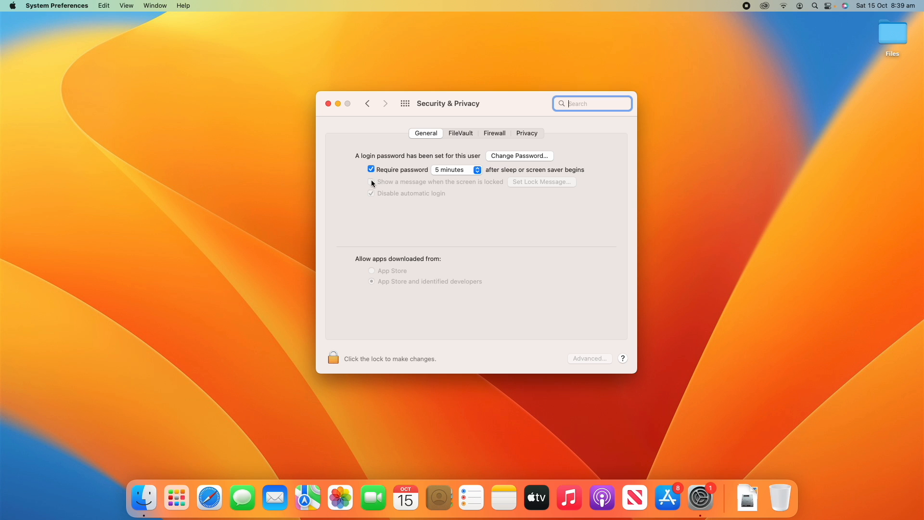
mouse_move(338, 340)
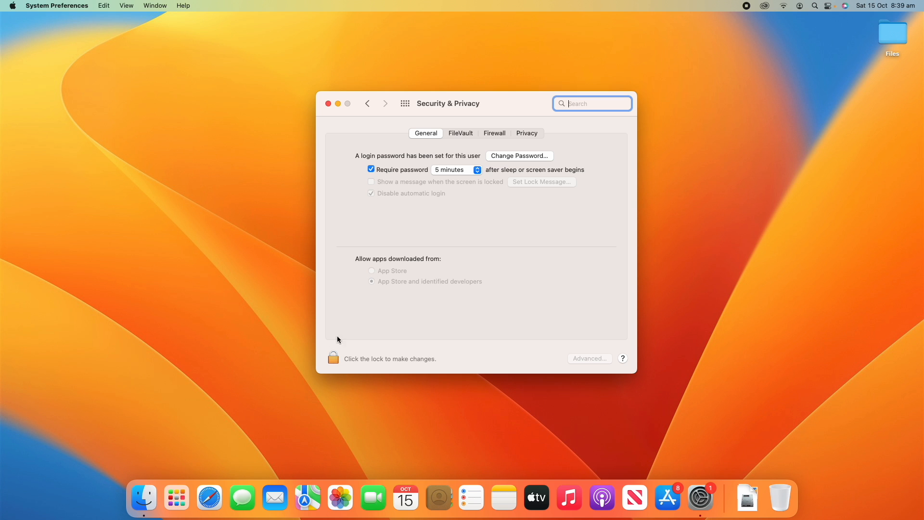
- Unlock Security & Privacy with the admin password and disable automatic login
click(333, 357)
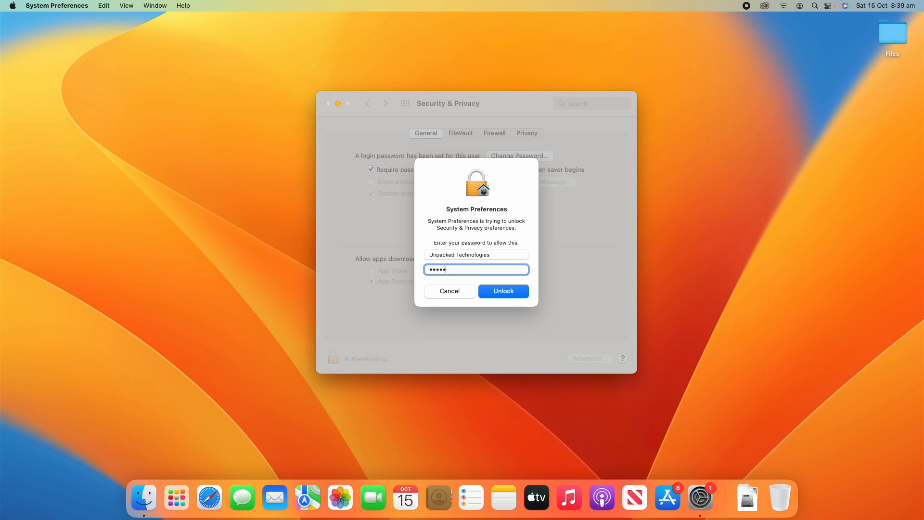
click(503, 291)
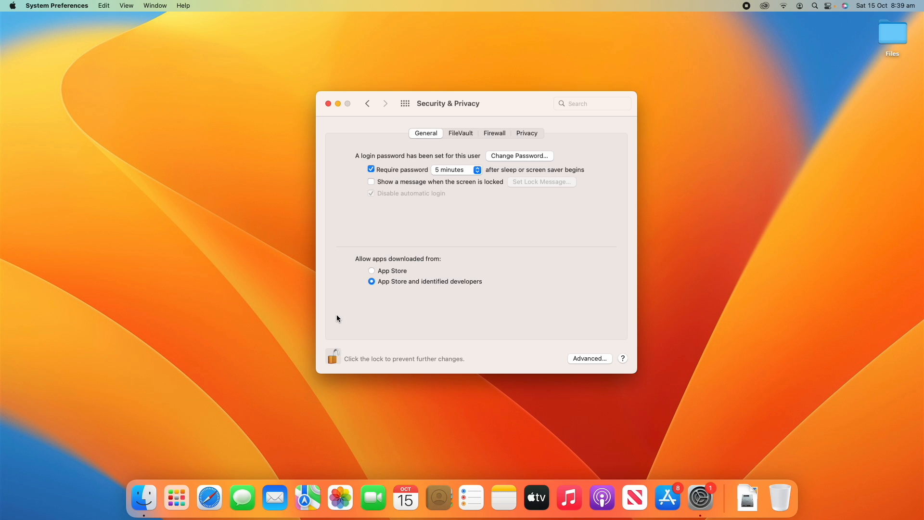
click(371, 193)
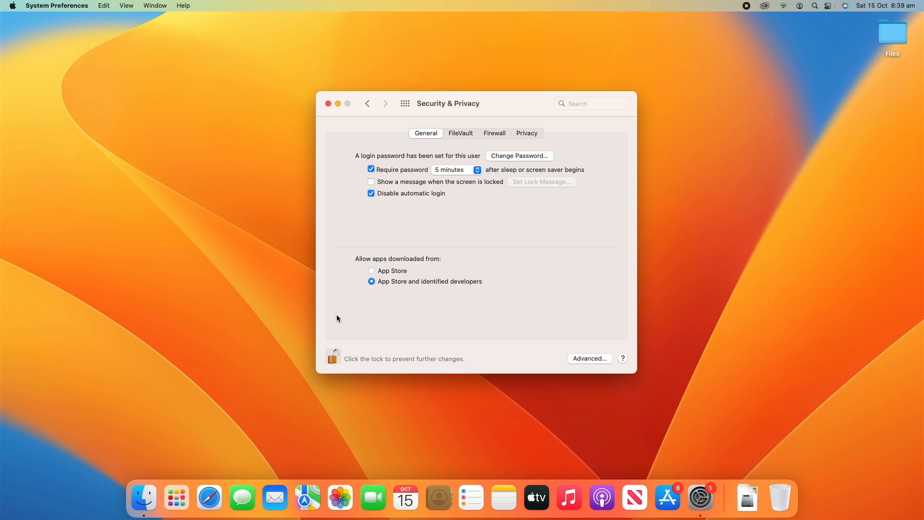
mouse_move(373, 207)
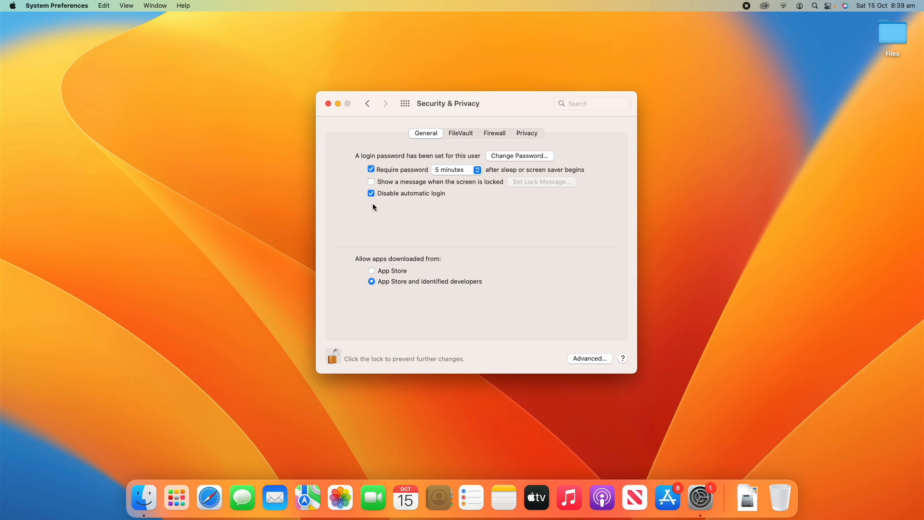
mouse_move(434, 218)
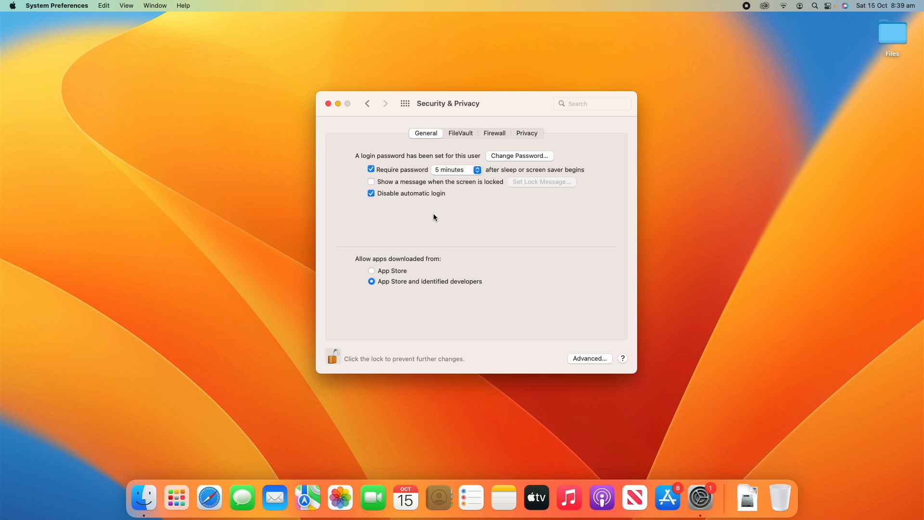
mouse_move(551, 184)
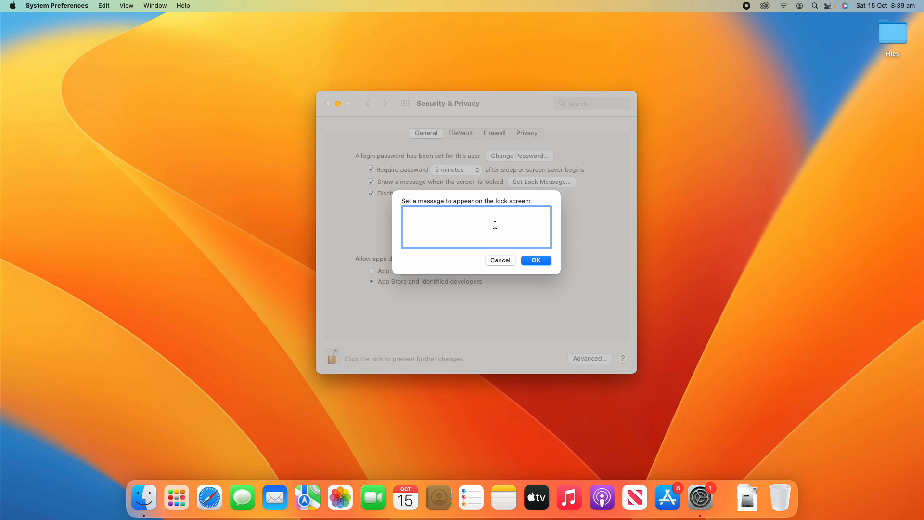
- Enter the lock message 'This computer belongs to Unpacked Technologies' and confirm it
text(This compu)
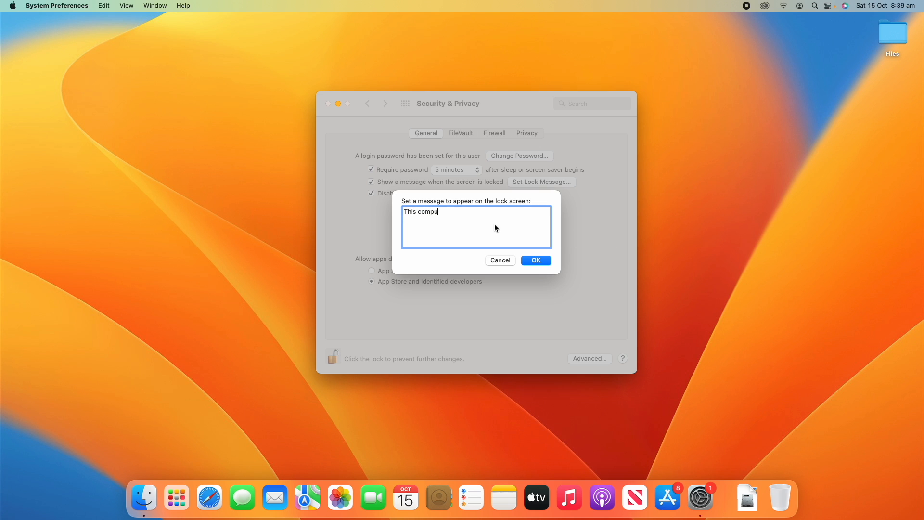
text(ter belong)
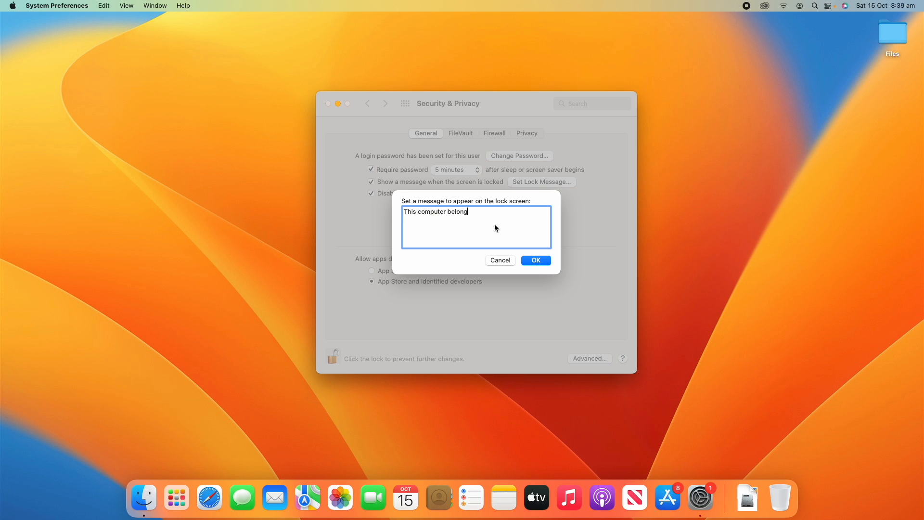
text(s to Unpacked Tec)
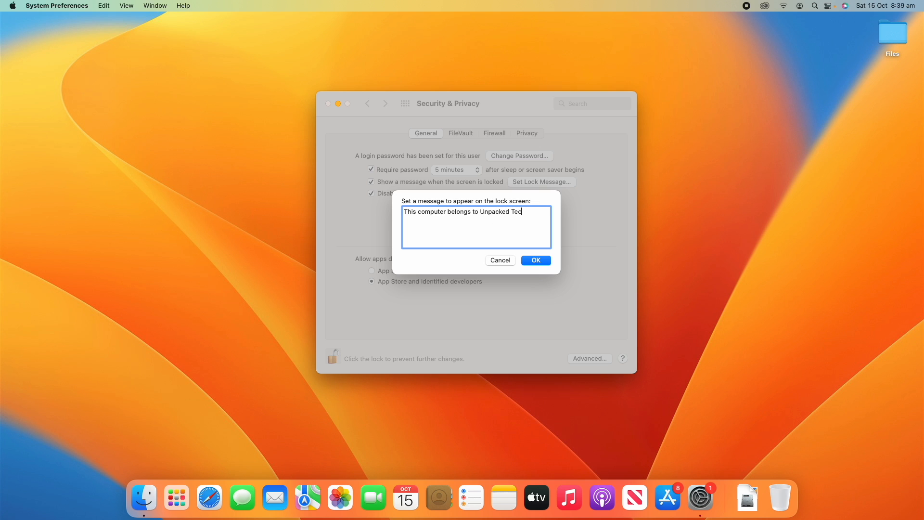
text(hnologie)
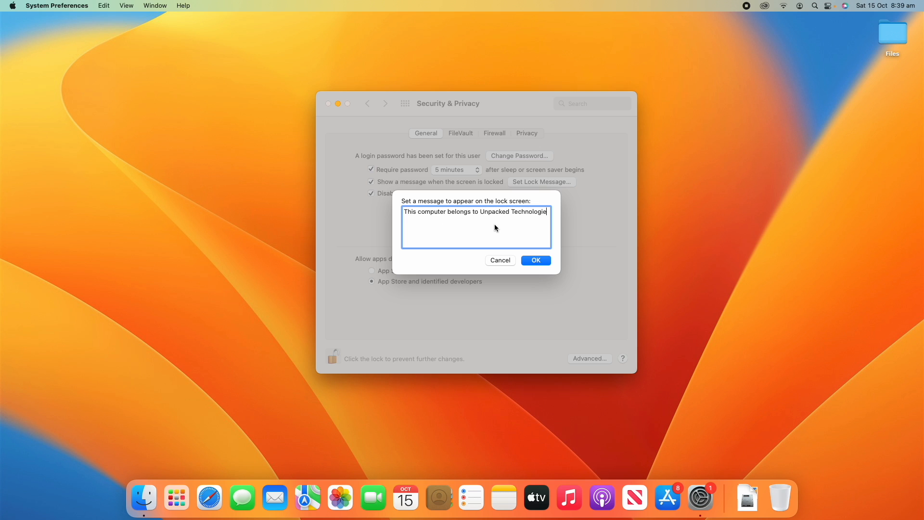
text(s)
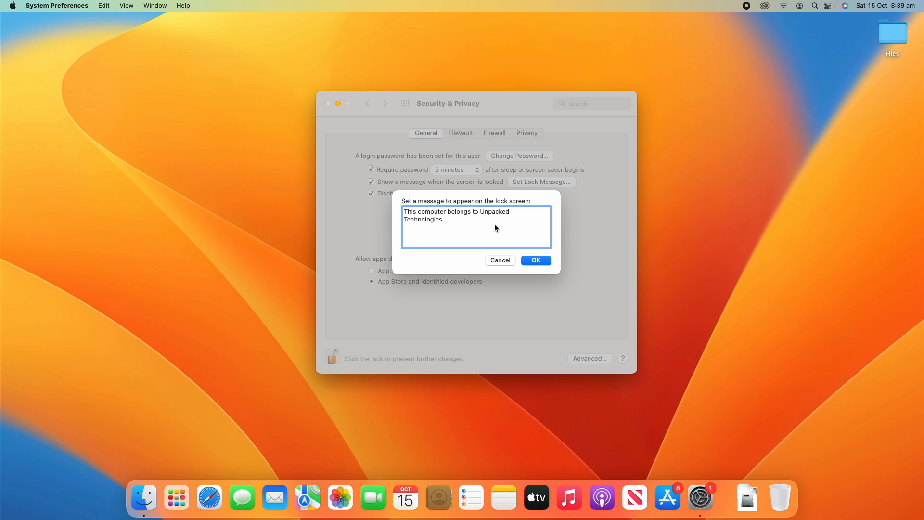
mouse_move(535, 250)
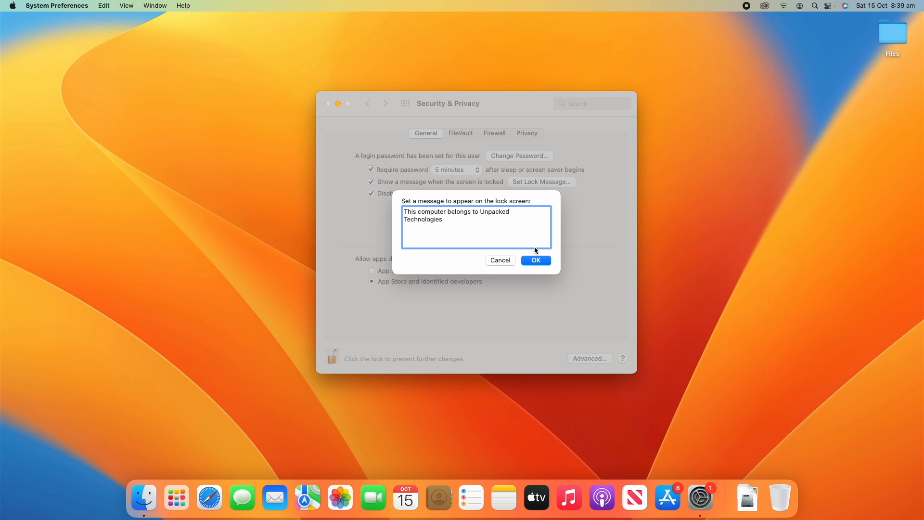
click(535, 260)
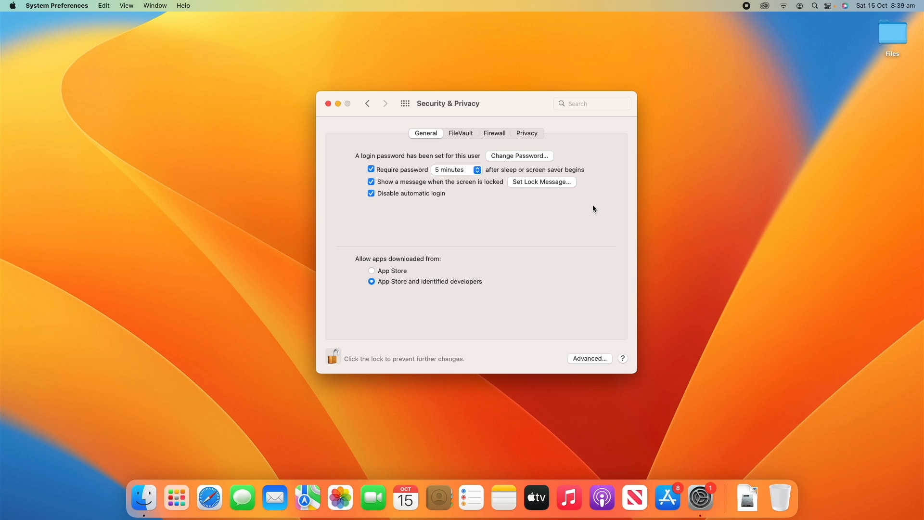
mouse_move(479, 186)
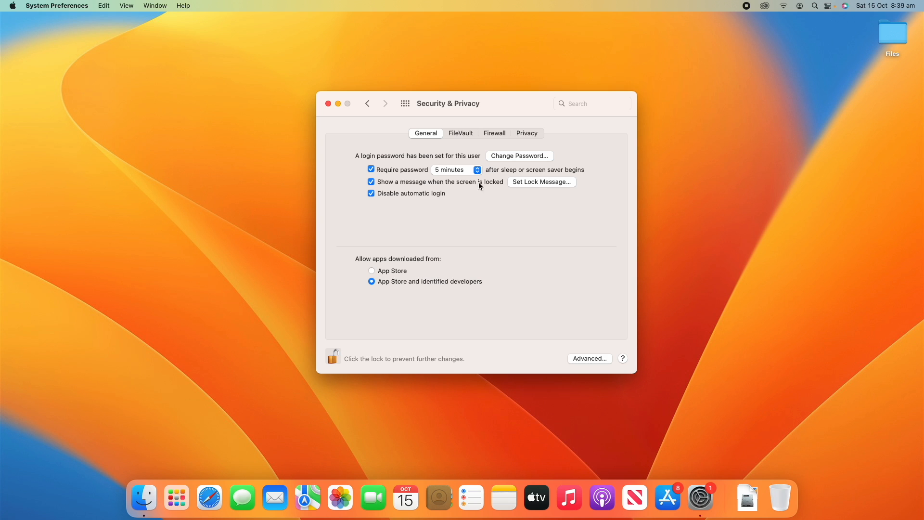
mouse_move(398, 179)
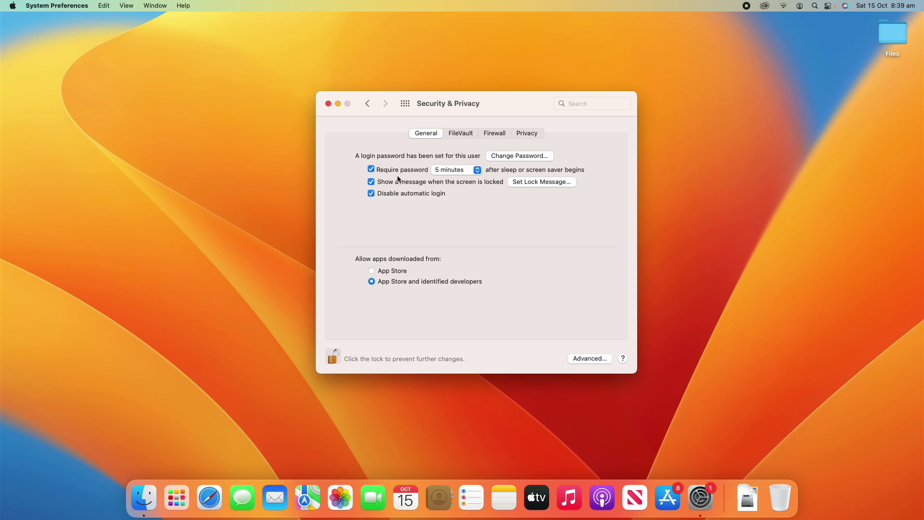
- Turn off the lock screen message and keep App Store and identified developers downloads
click(371, 182)
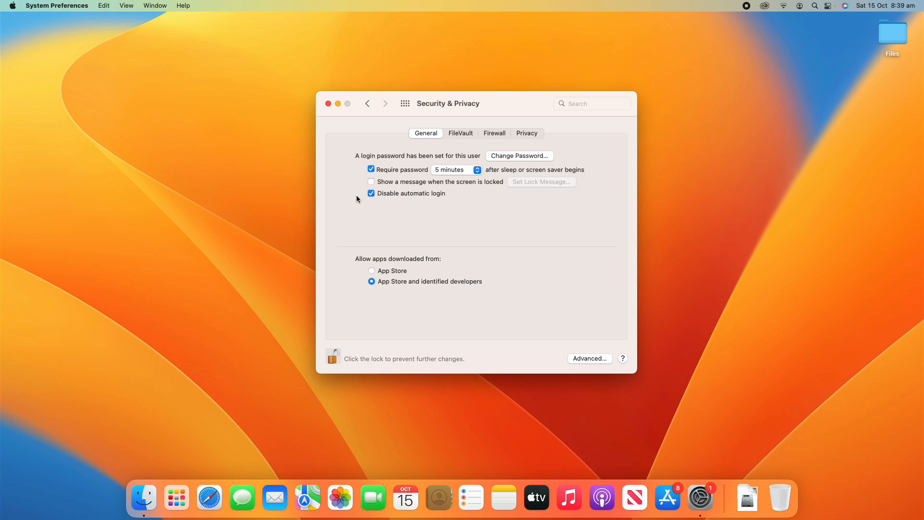
mouse_move(506, 208)
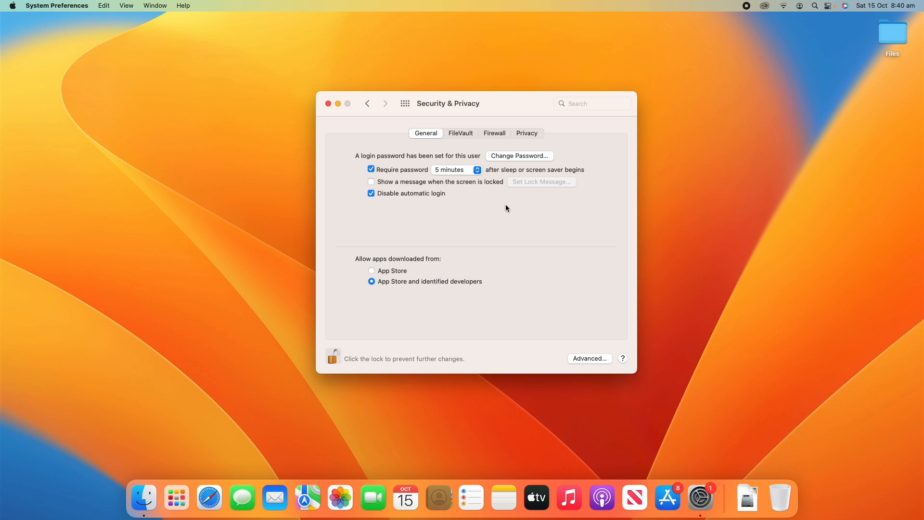
mouse_move(555, 291)
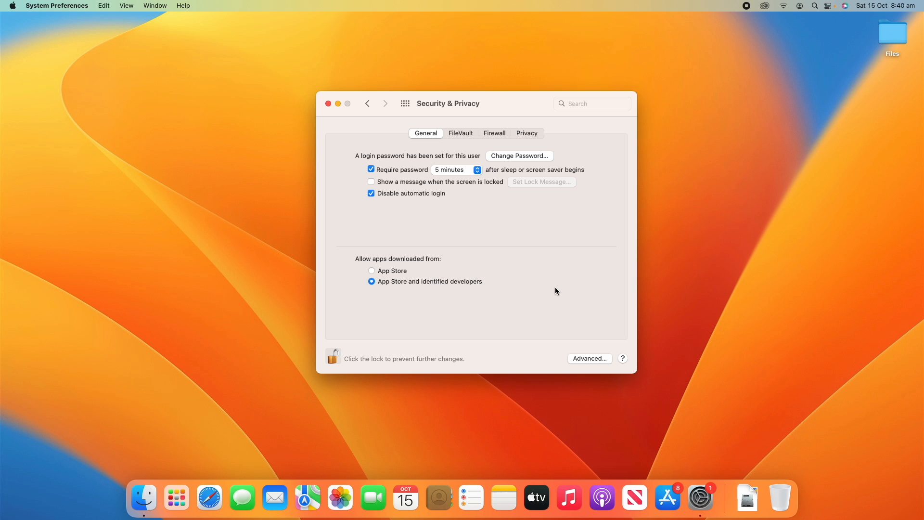
click(371, 270)
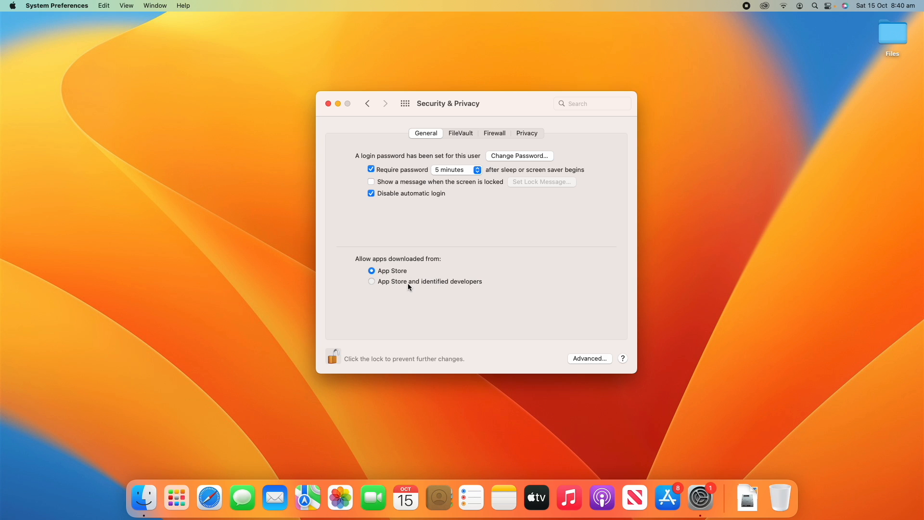
click(371, 281)
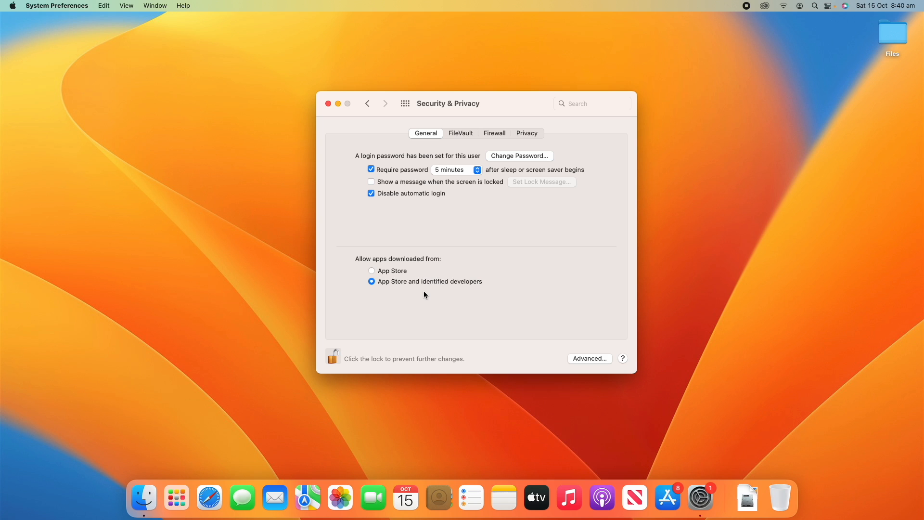
mouse_move(475, 235)
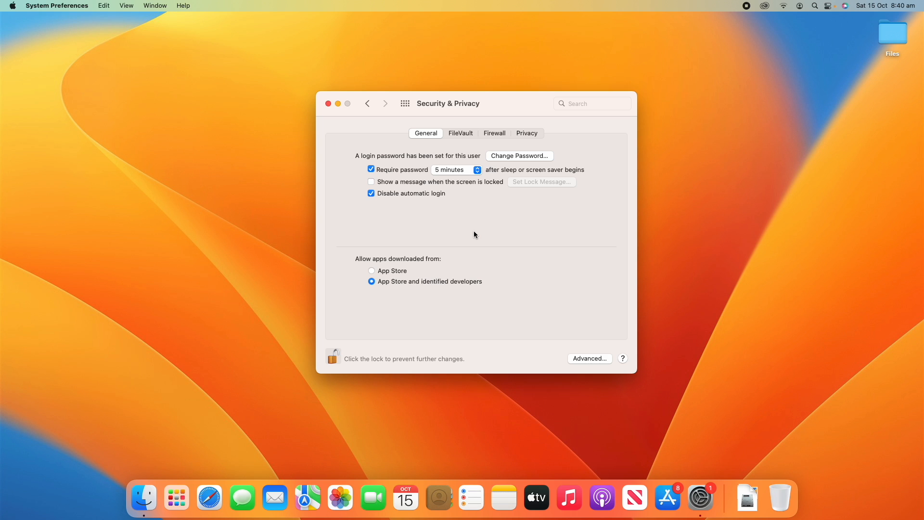
mouse_move(499, 242)
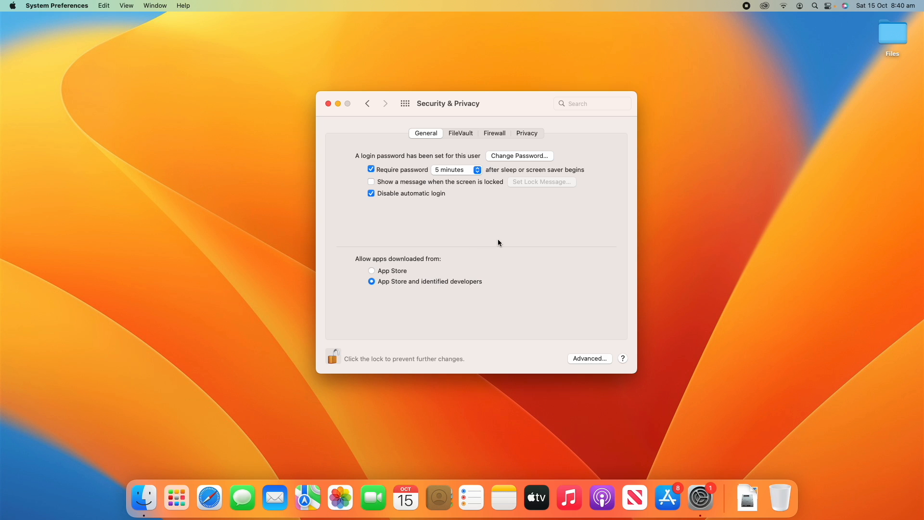
mouse_move(543, 297)
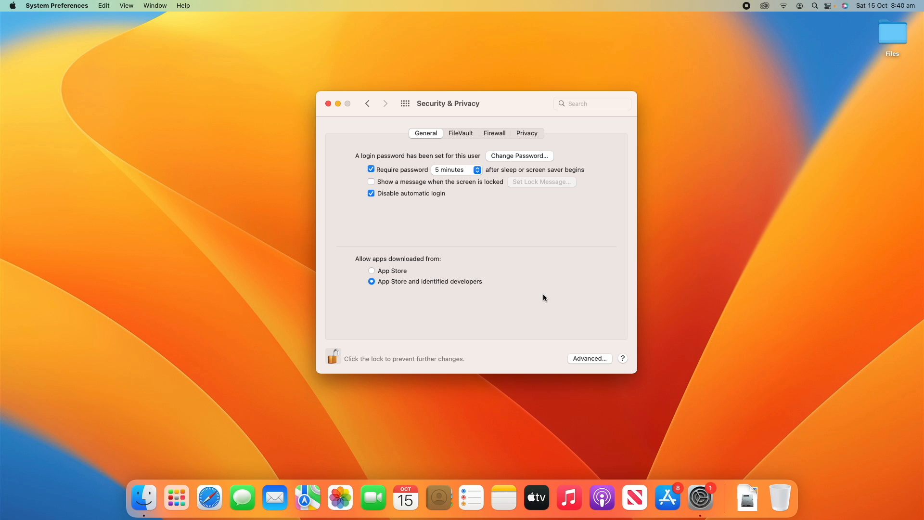
mouse_move(538, 332)
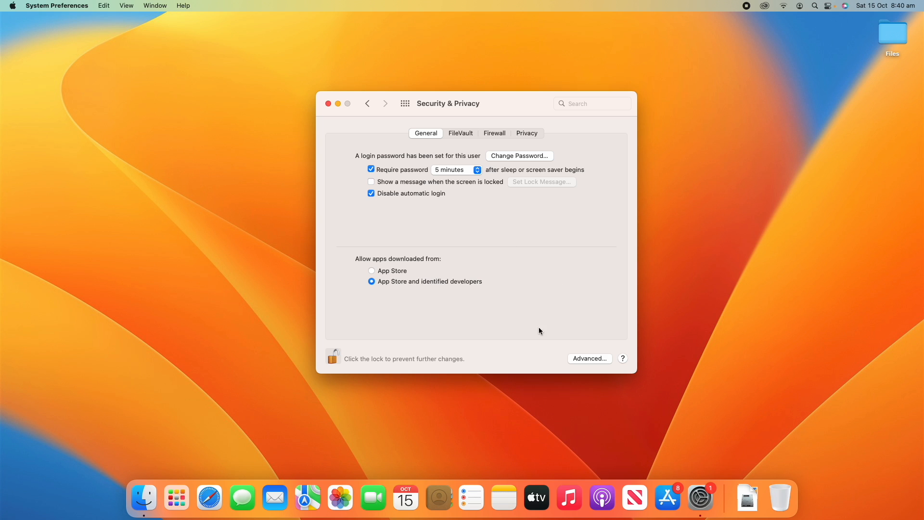
mouse_move(566, 305)
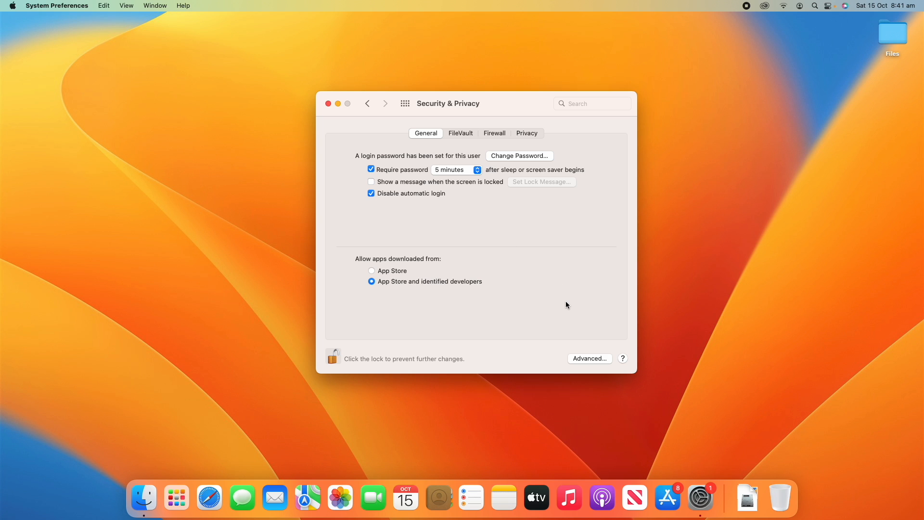
mouse_move(563, 309)
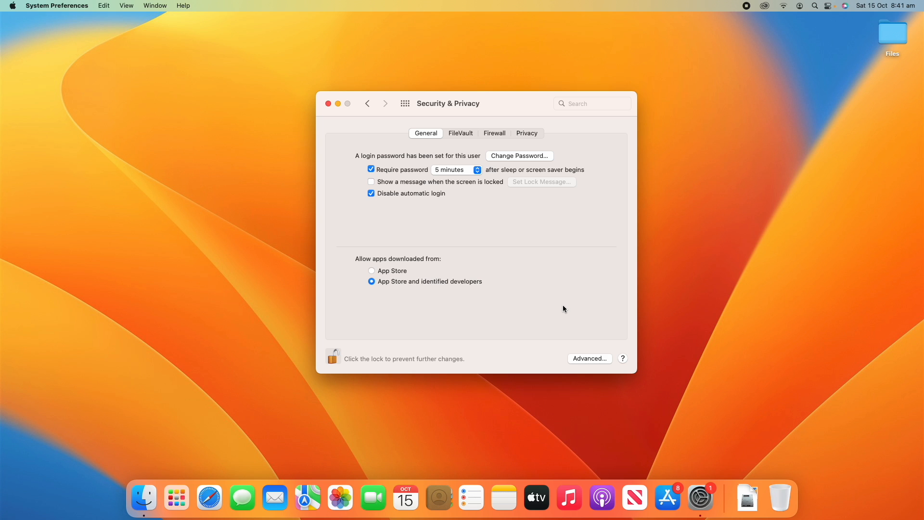
mouse_move(577, 102)
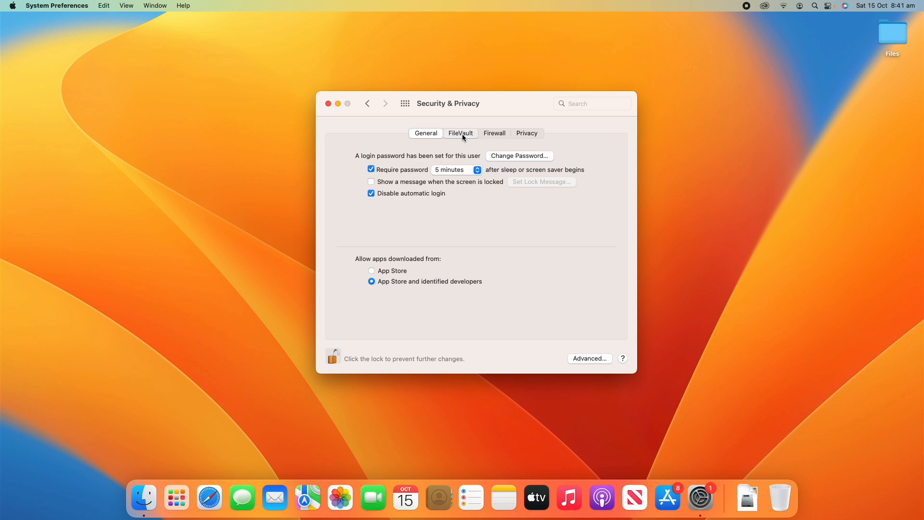
- Switch to the FileVault tab showing encryption is off for disk Untitled
click(460, 133)
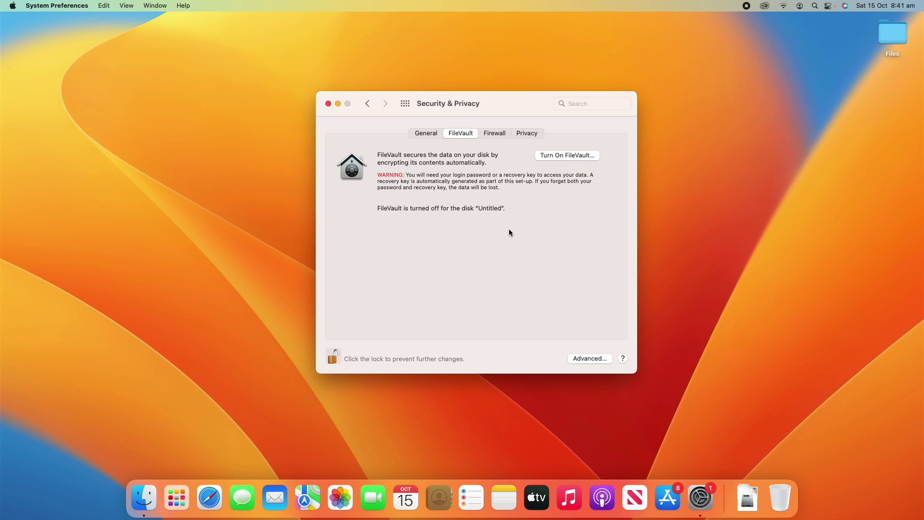
mouse_move(510, 243)
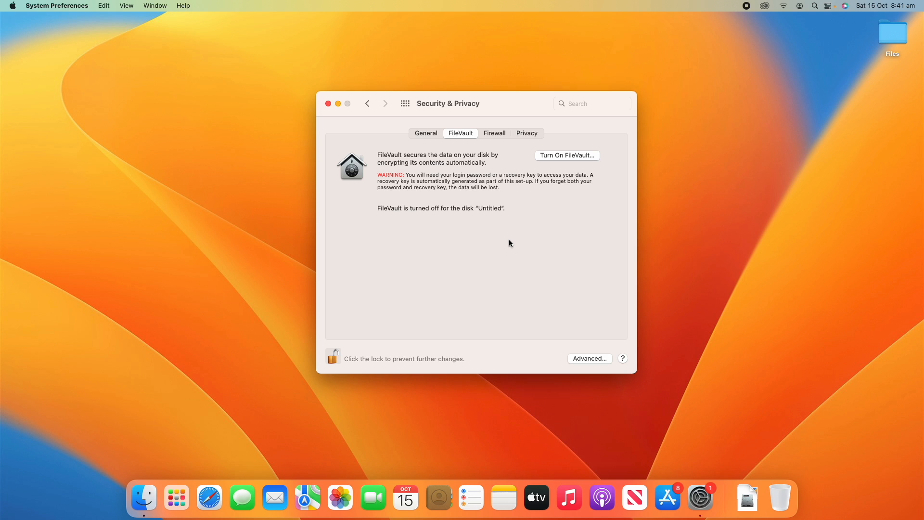
mouse_move(499, 218)
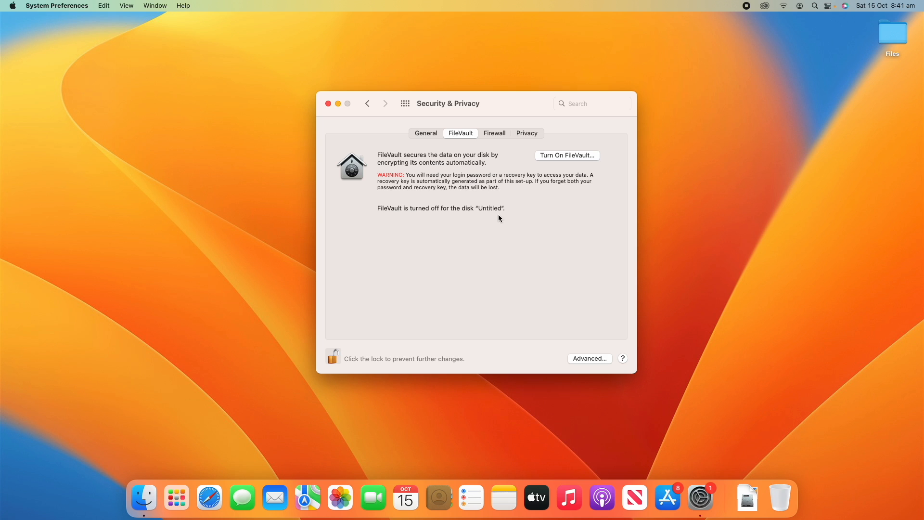
mouse_move(523, 180)
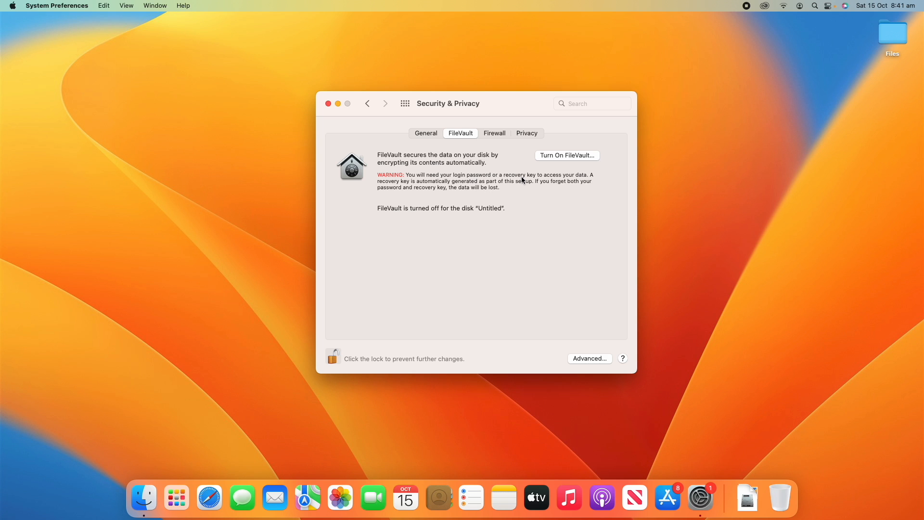
mouse_move(534, 217)
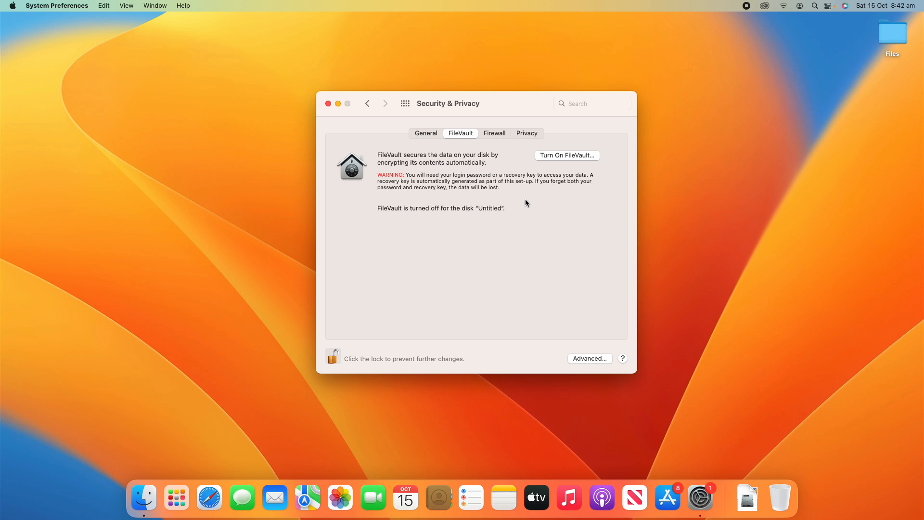
- On the Firewall tab, turn the firewall on
click(494, 133)
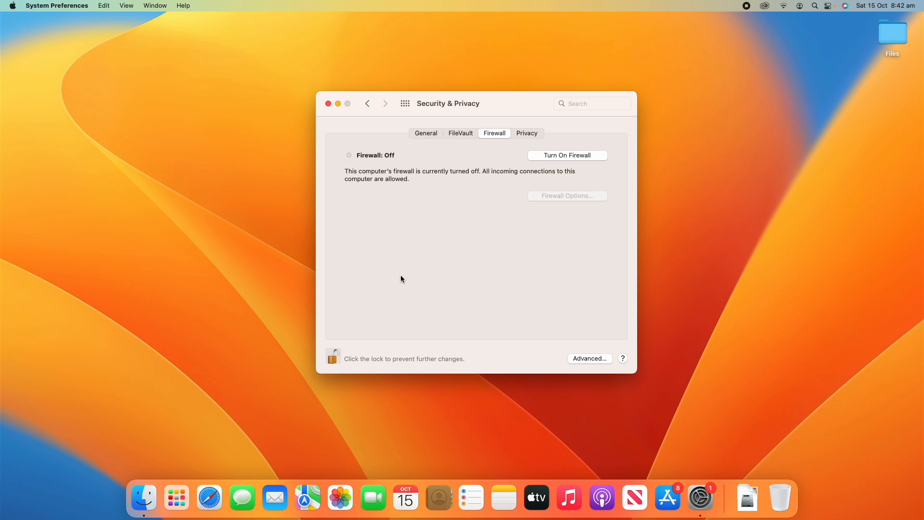
mouse_move(406, 260)
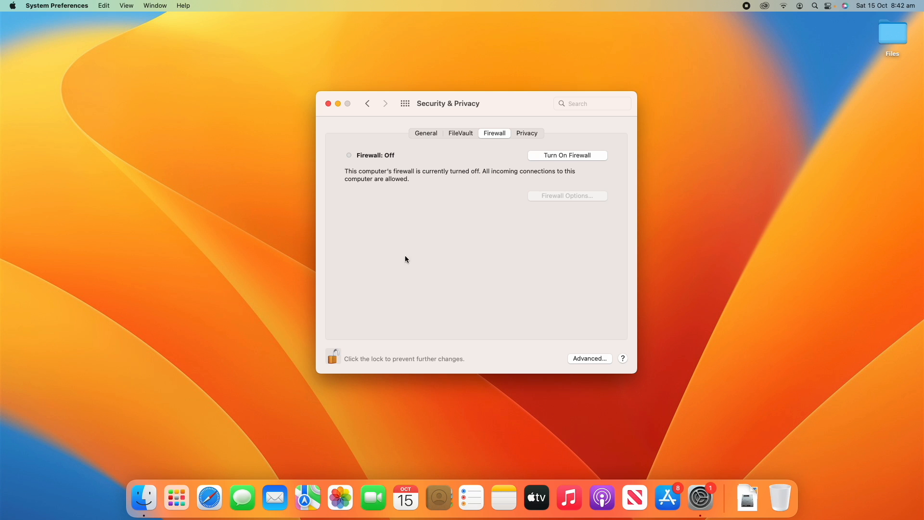
mouse_move(533, 155)
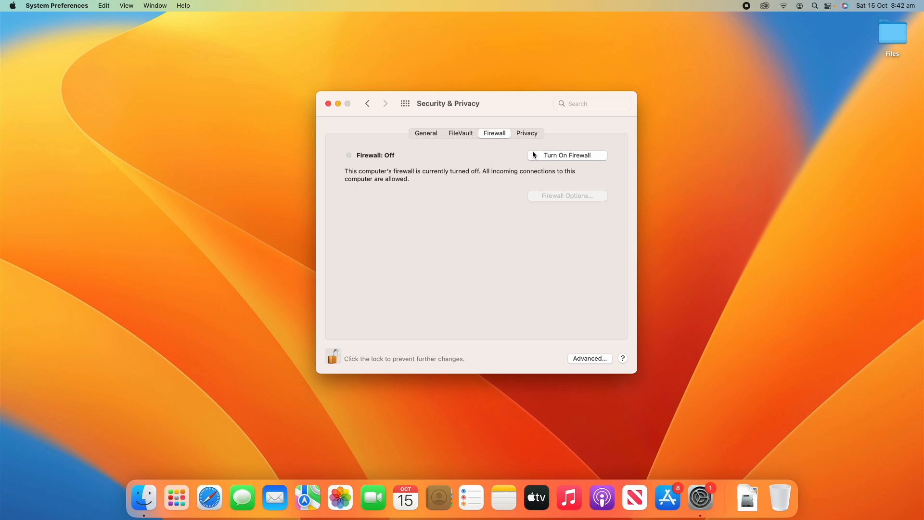
click(567, 155)
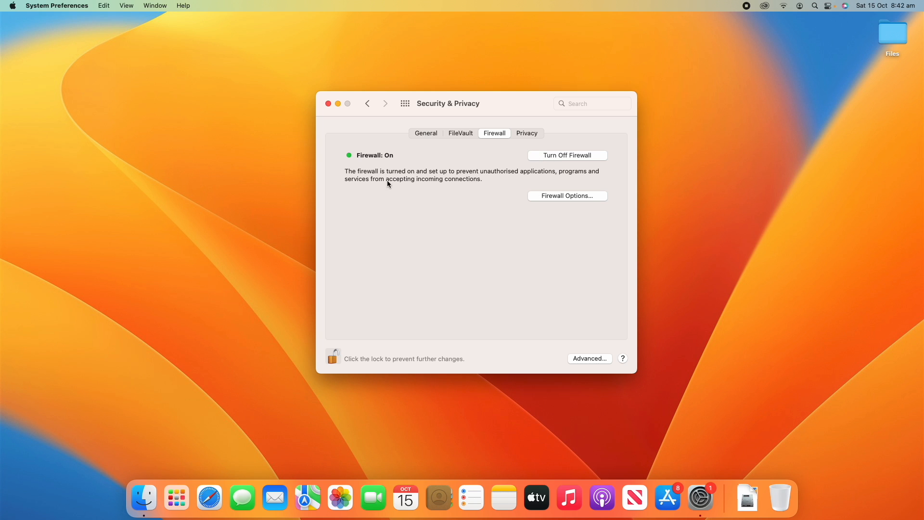
mouse_move(390, 234)
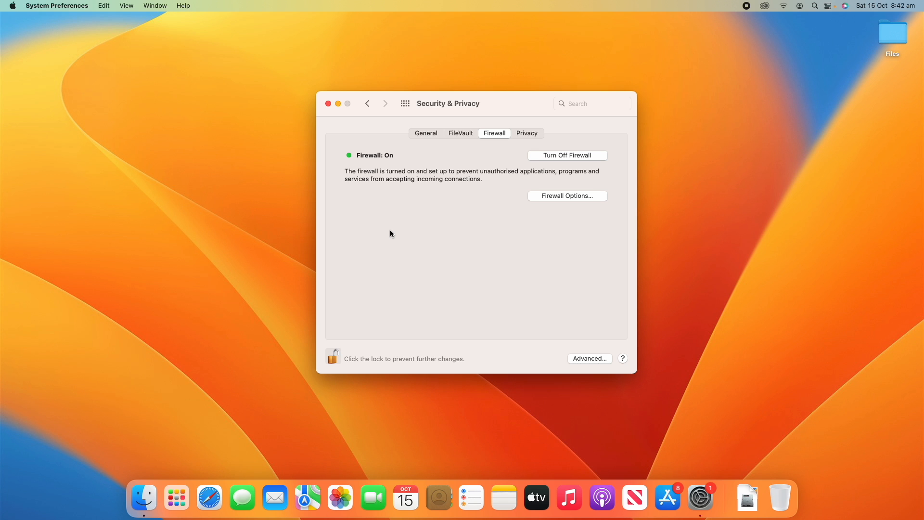
mouse_move(584, 201)
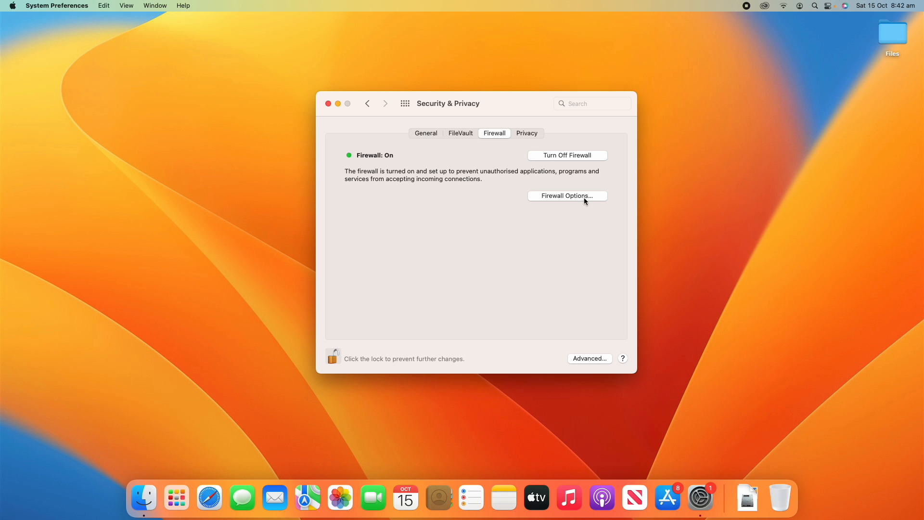
- Review the firewall's advanced options without changes, then turn the firewall back off
click(566, 196)
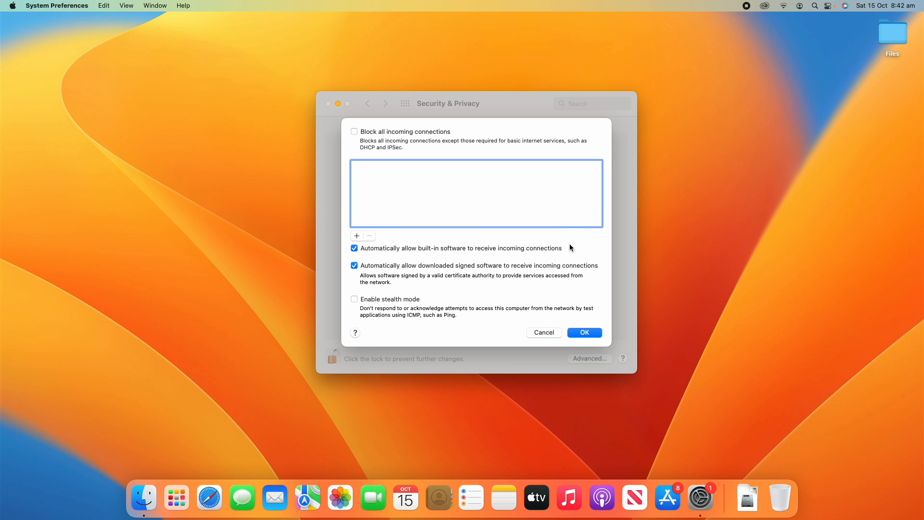
mouse_move(532, 332)
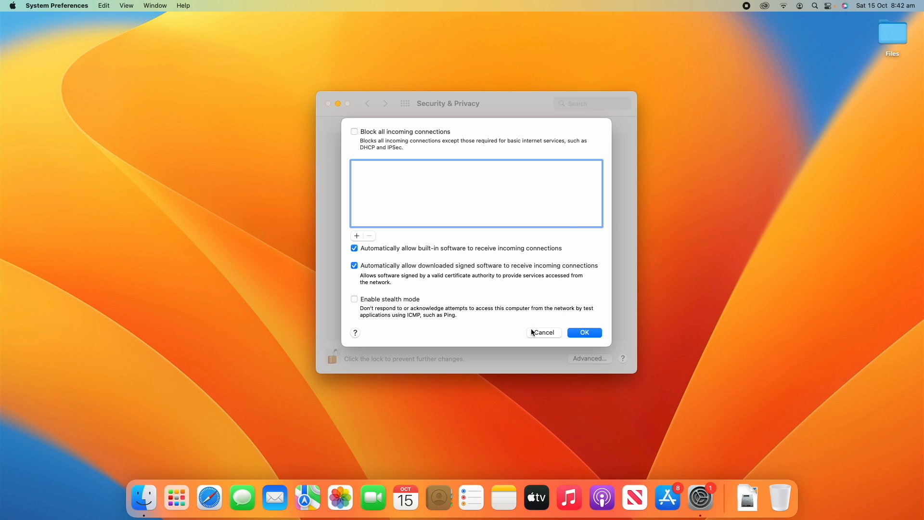
click(583, 332)
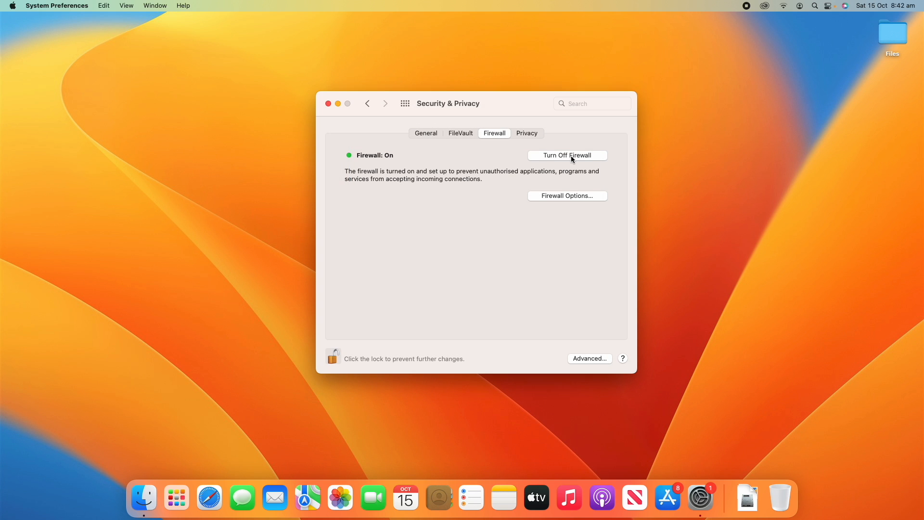
click(567, 155)
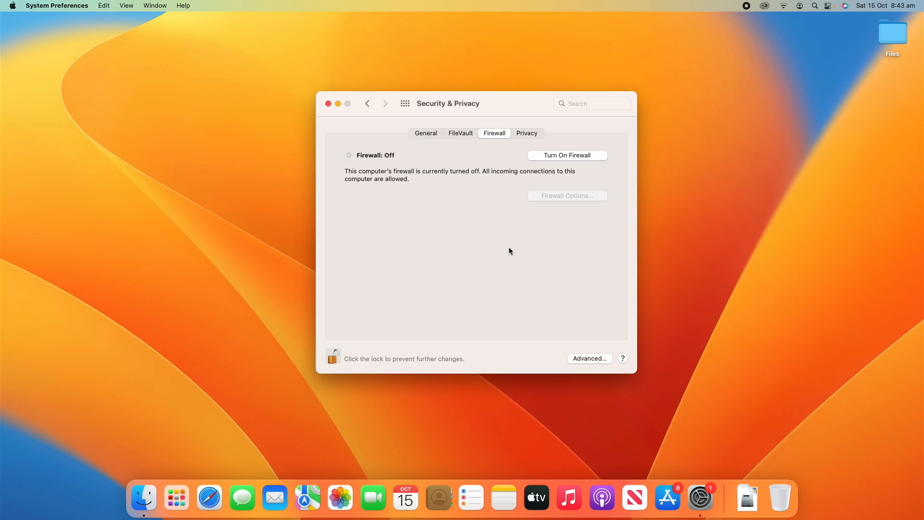
mouse_move(495, 212)
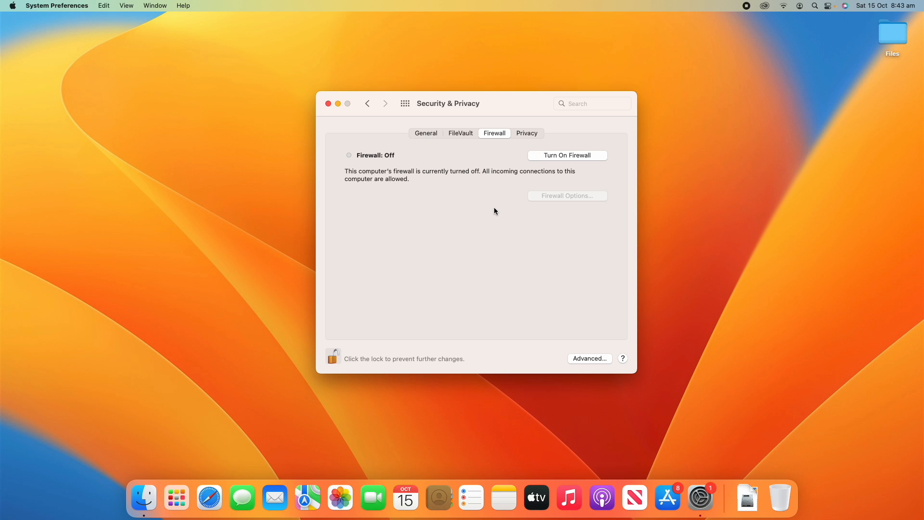
- On the Privacy tab, browse the apps allowed to use Location Services
click(526, 133)
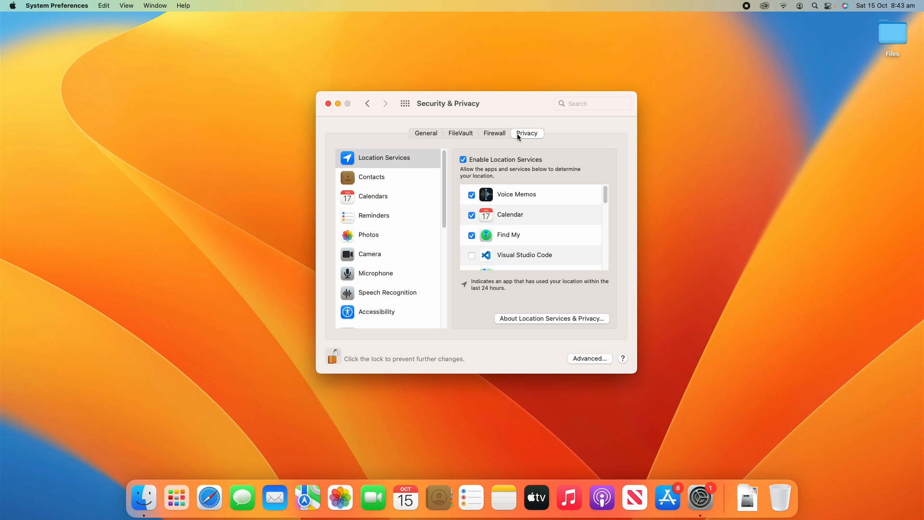
mouse_move(440, 213)
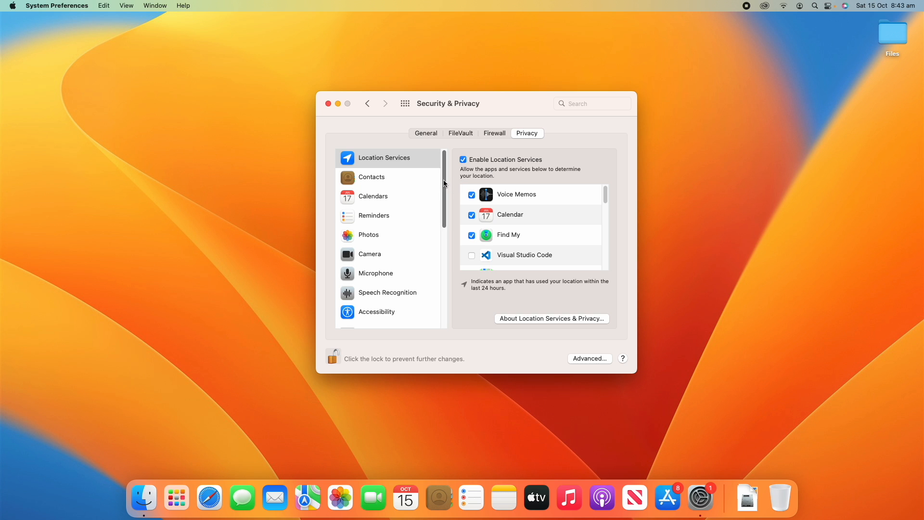
scroll(down, 3)
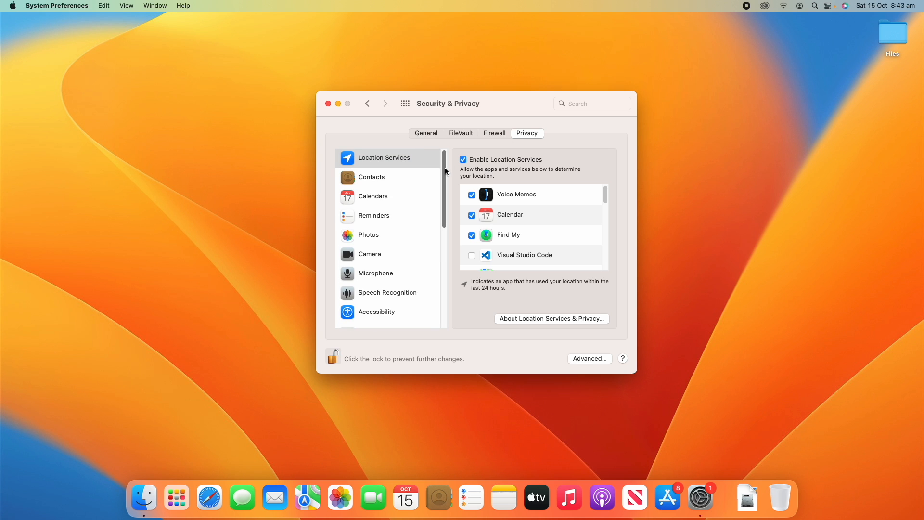
mouse_move(421, 163)
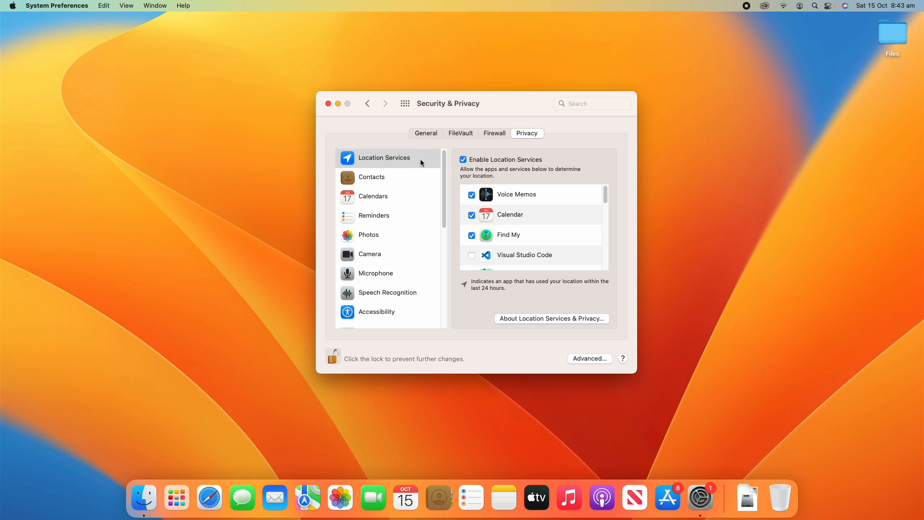
click(384, 157)
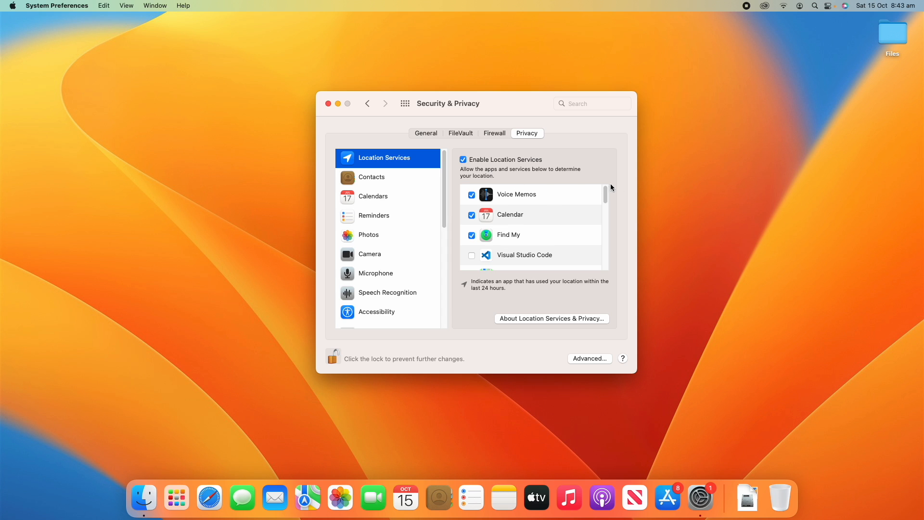
scroll(down, 3)
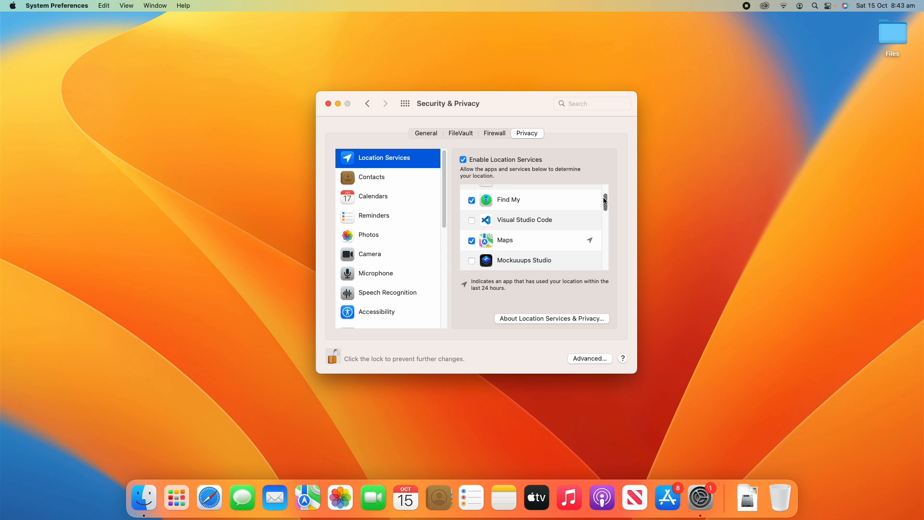
scroll(down, 3)
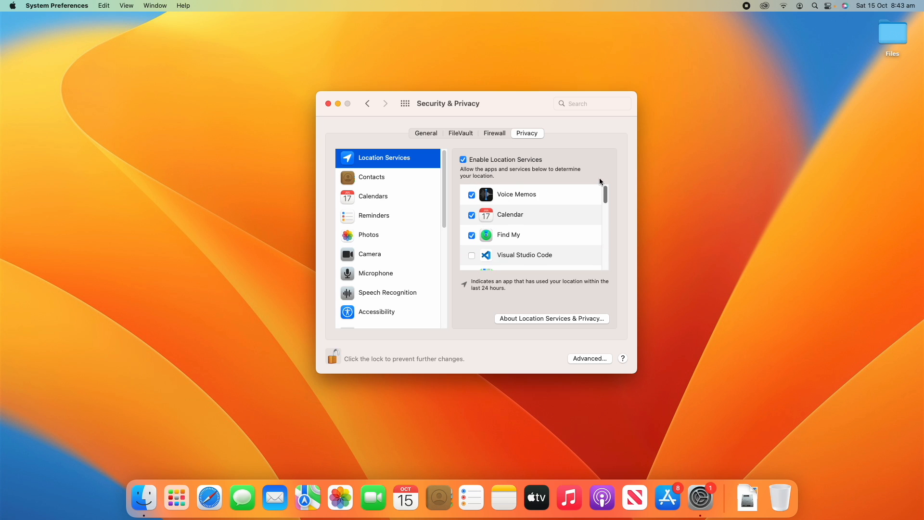
mouse_move(386, 165)
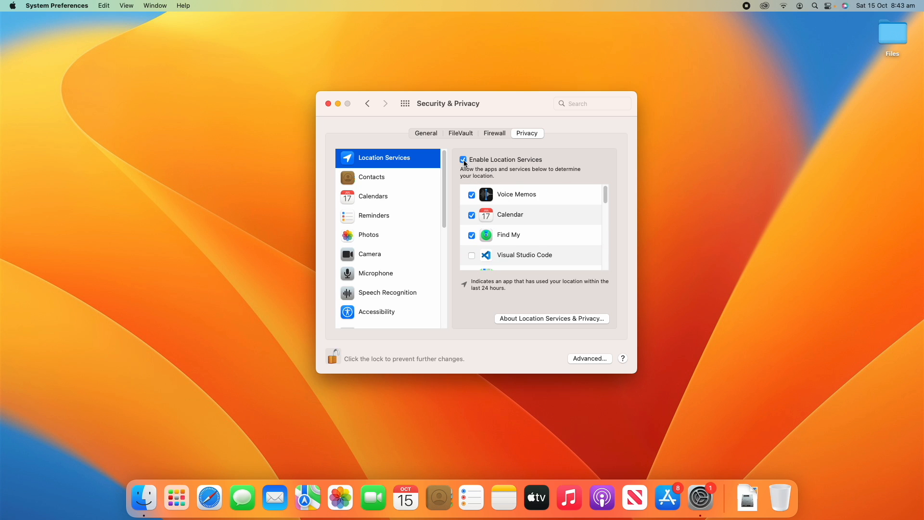
click(463, 159)
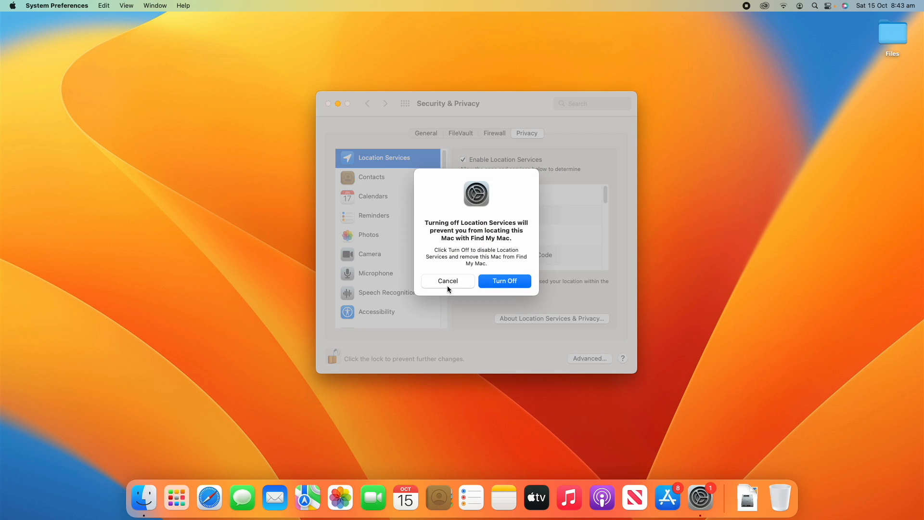
click(447, 281)
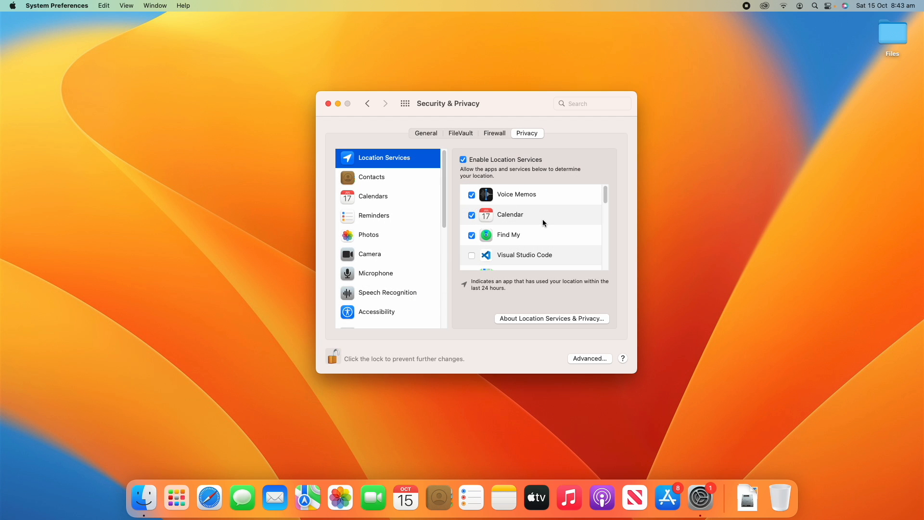
scroll(down, 3)
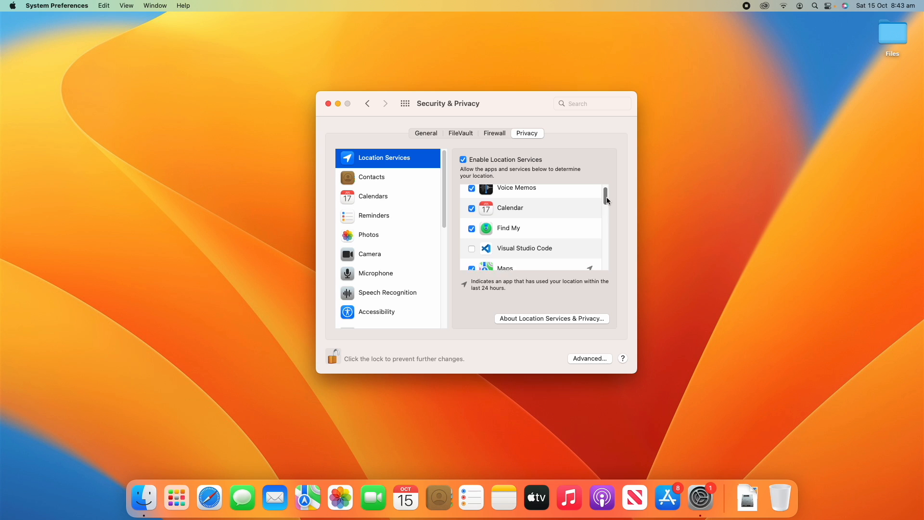
scroll(up, 3)
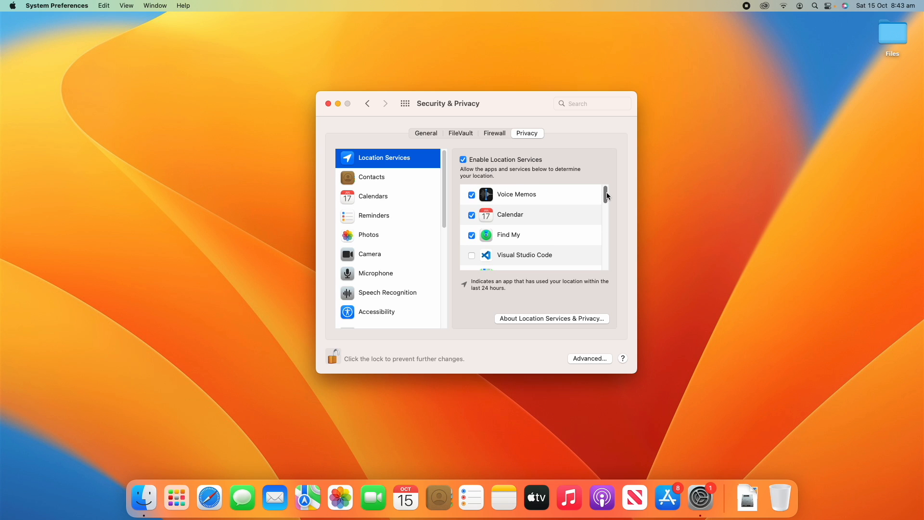
mouse_move(483, 224)
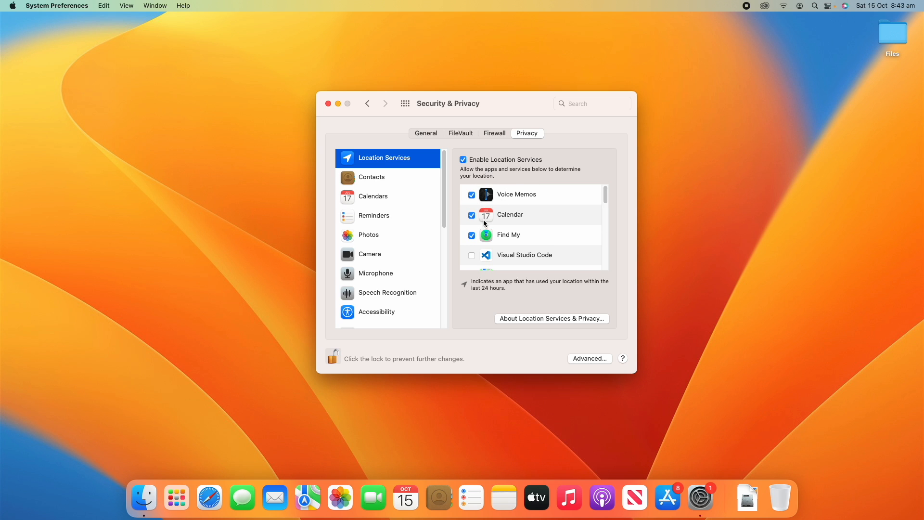
click(471, 215)
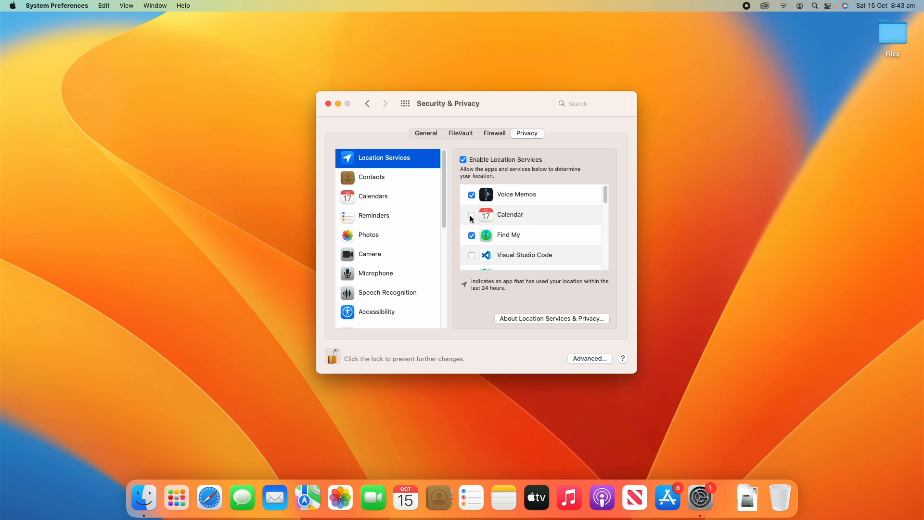
scroll(down, 3)
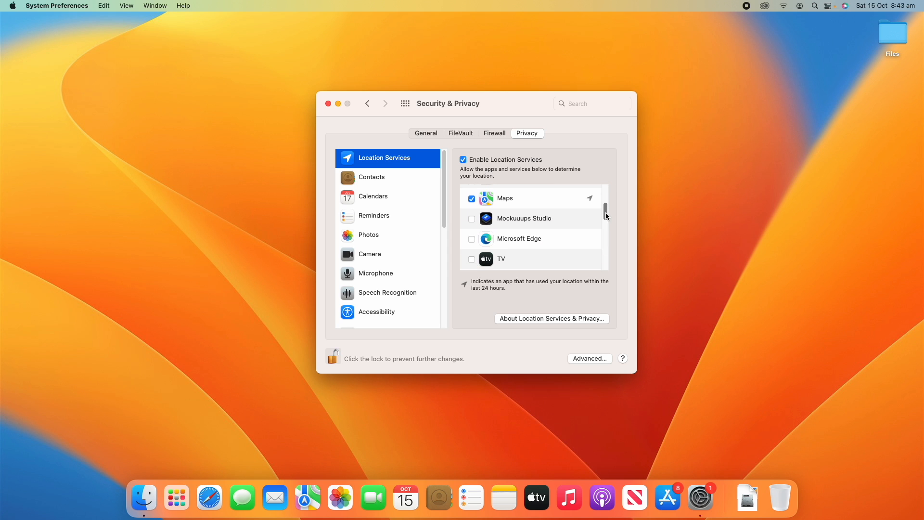
scroll(down, 3)
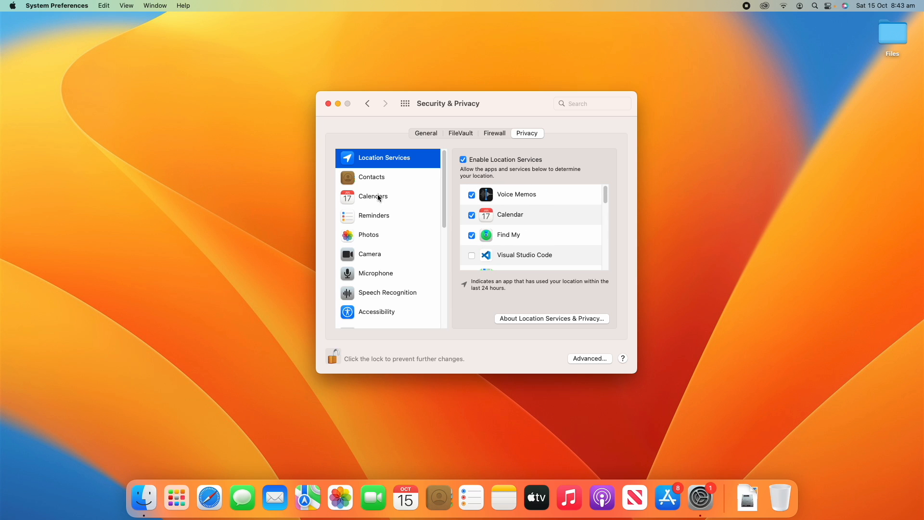
- Browse Contacts, Calendars, Photos and Speech Recognition, then scroll the Accessibility app list
click(371, 177)
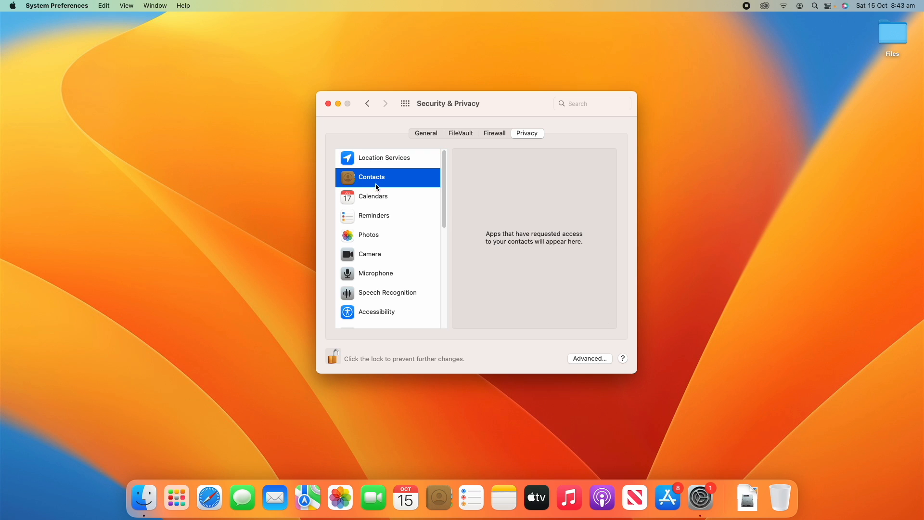
click(373, 196)
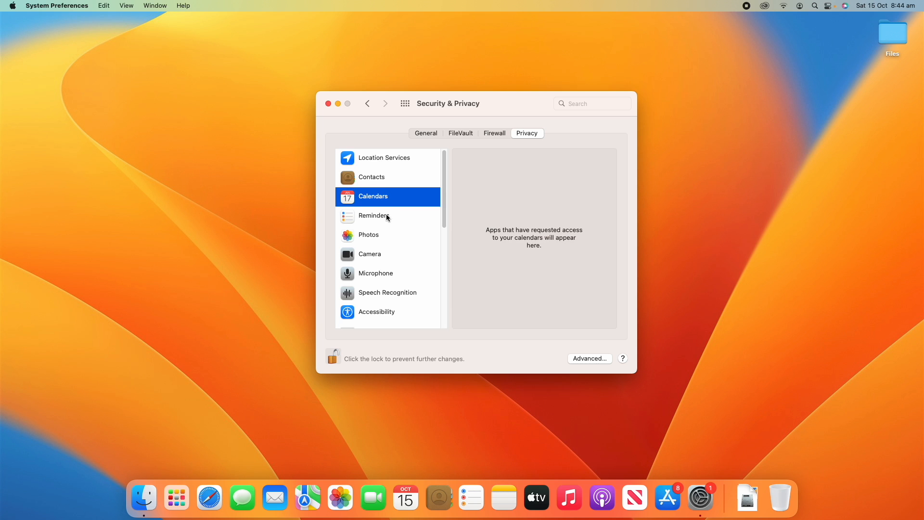
mouse_move(428, 202)
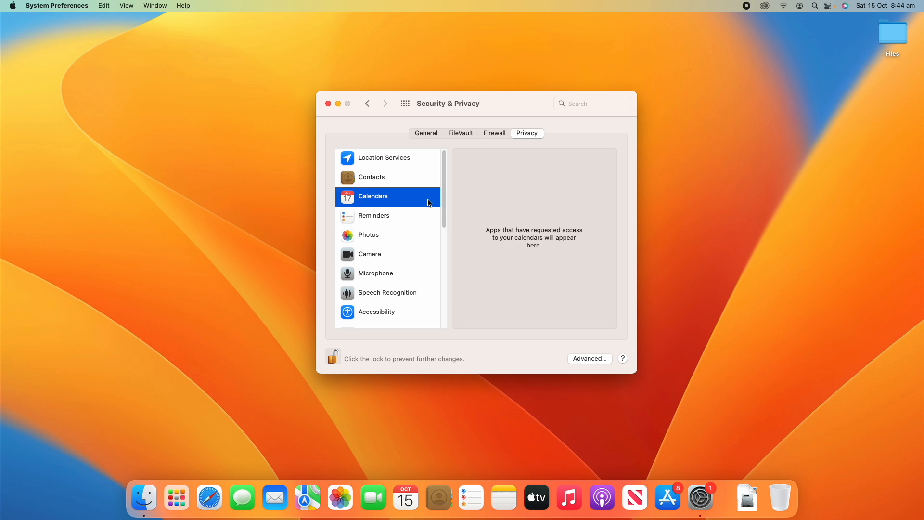
mouse_move(586, 230)
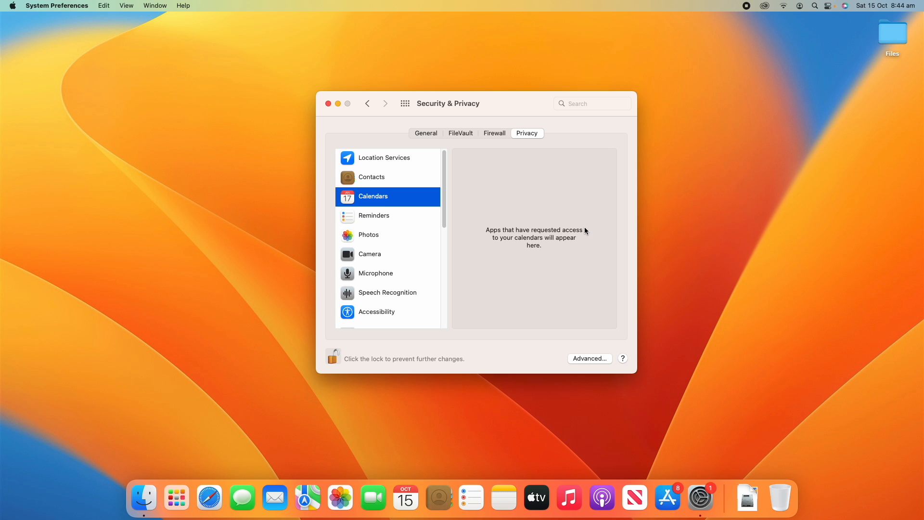
mouse_move(553, 237)
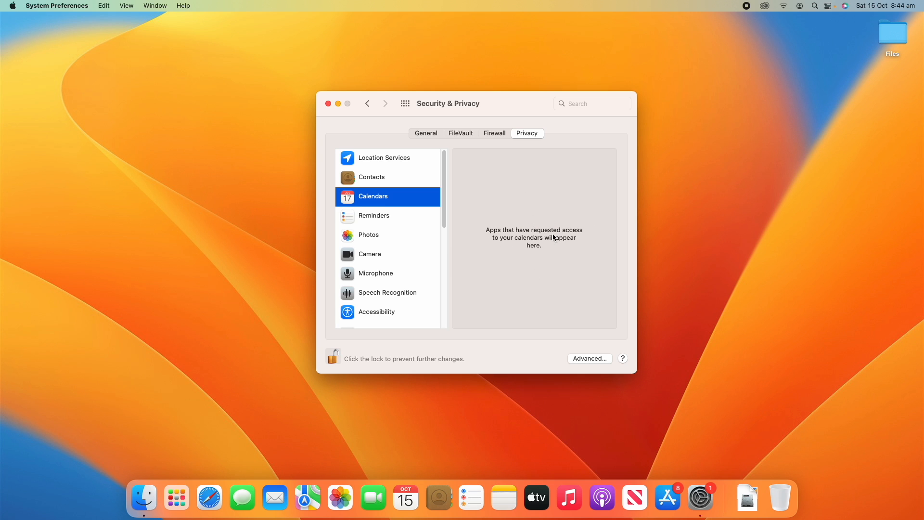
click(369, 234)
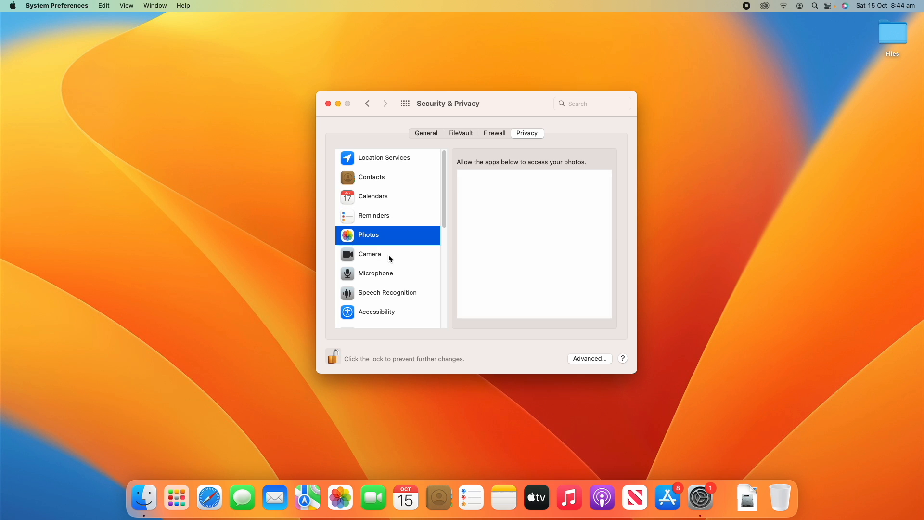
click(376, 311)
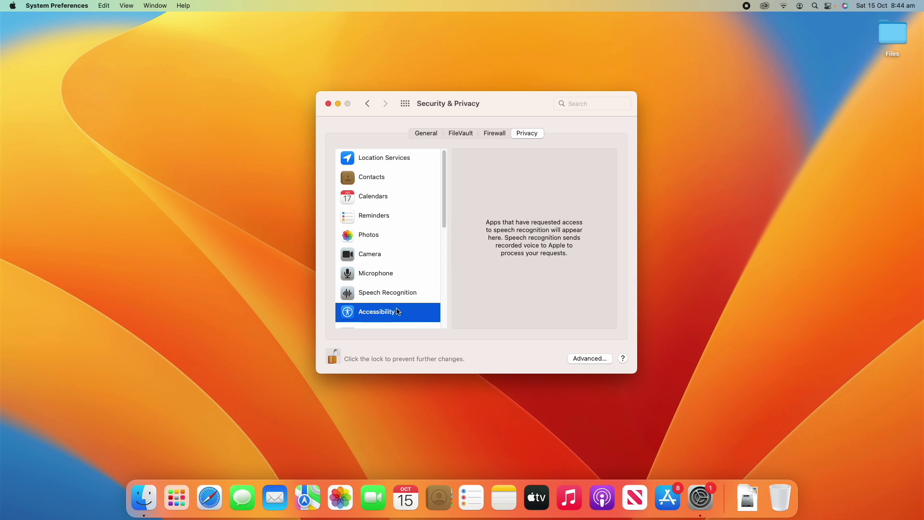
click(377, 311)
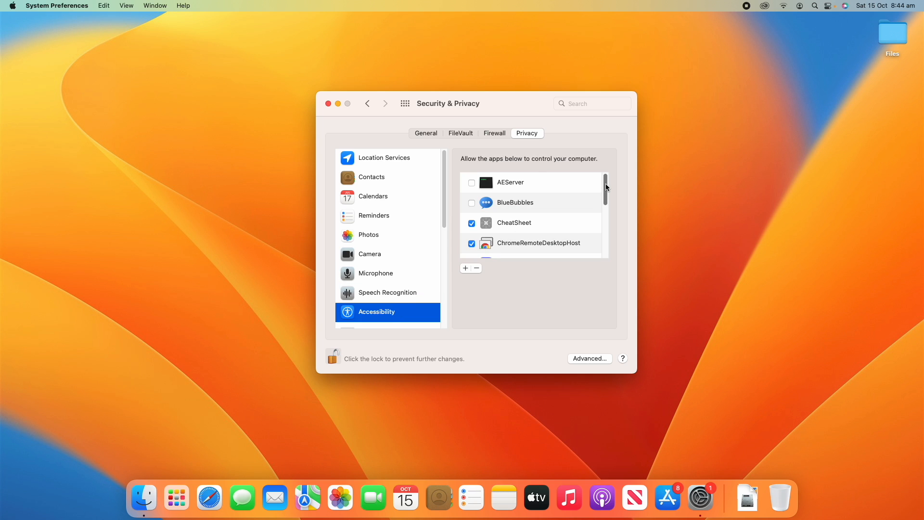
scroll(down, 3)
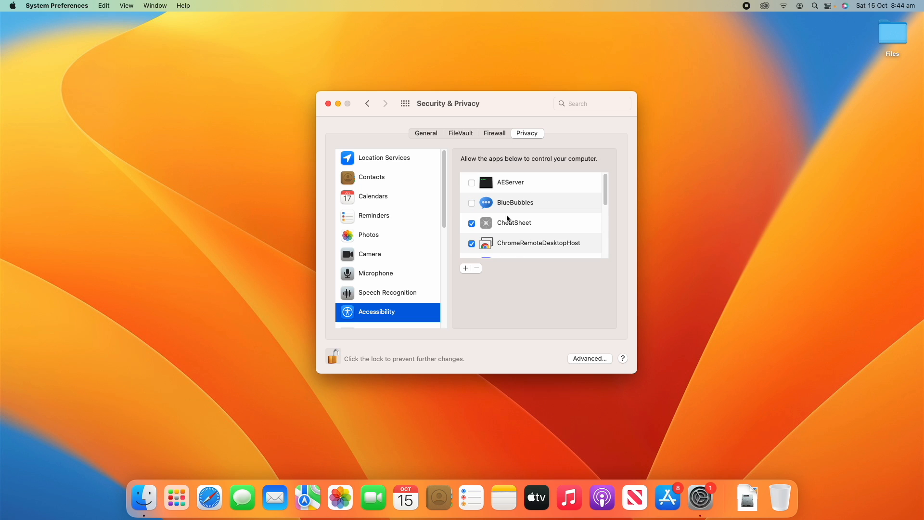
scroll(down, 3)
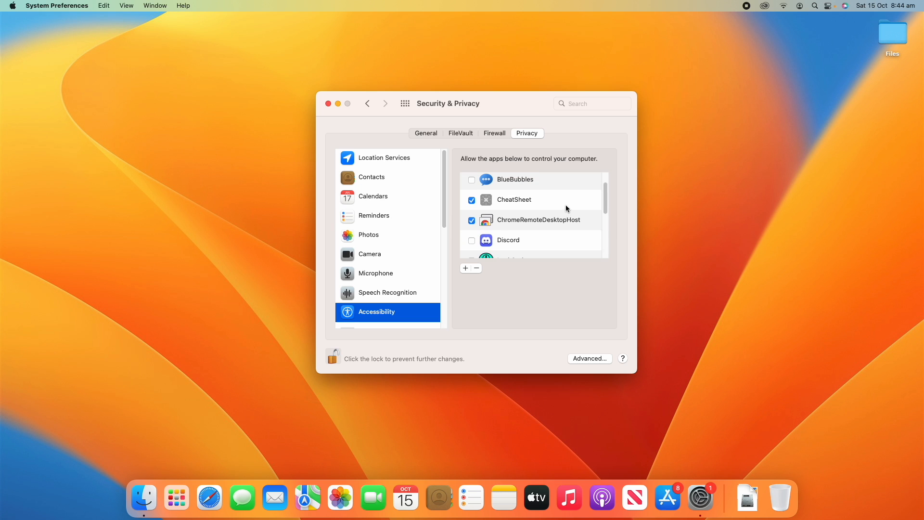
scroll(down, 3)
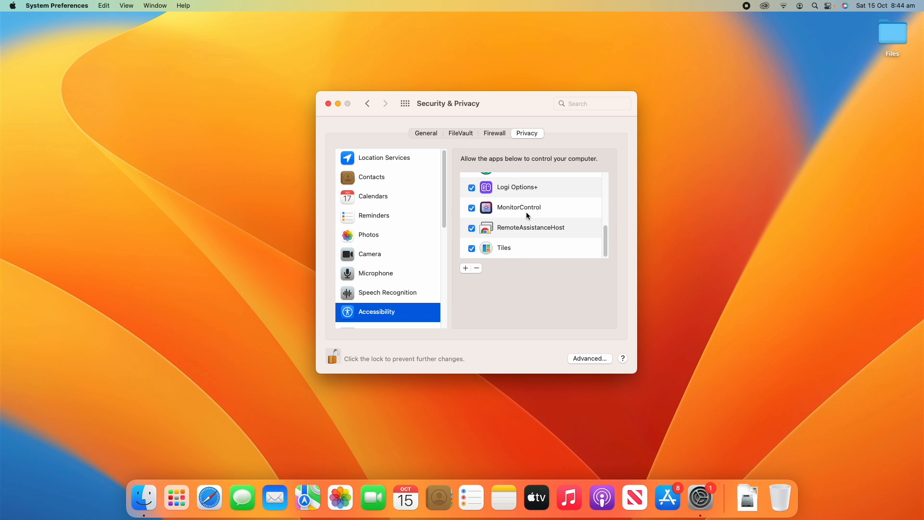
mouse_move(525, 294)
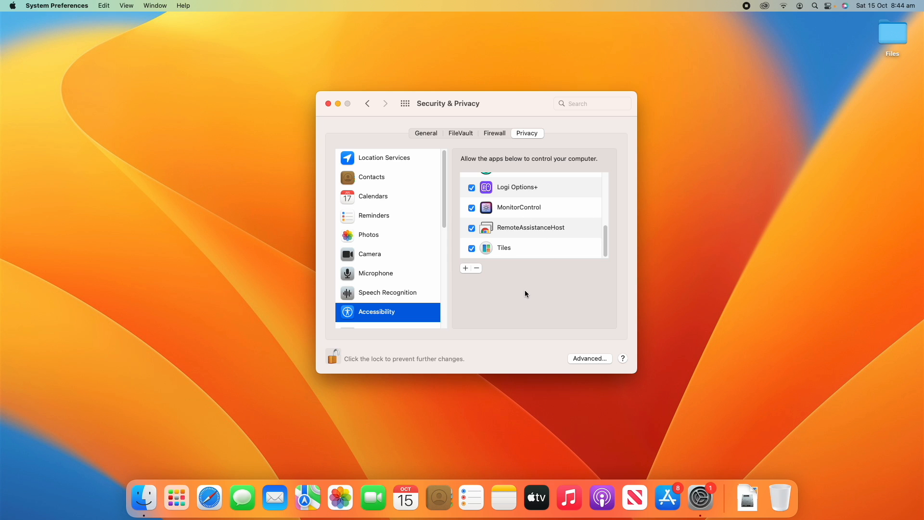
mouse_move(544, 273)
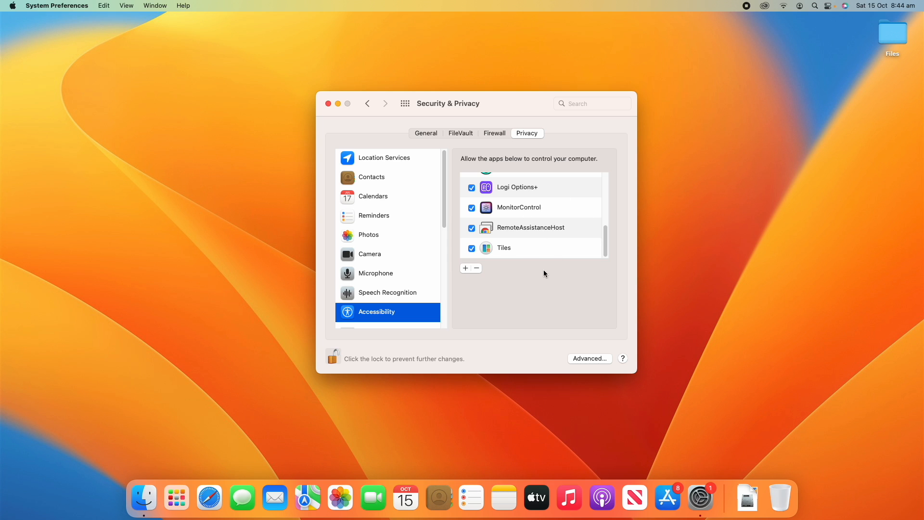
- Add Brave Browser from the Applications folder to the Accessibility allowed apps
click(465, 268)
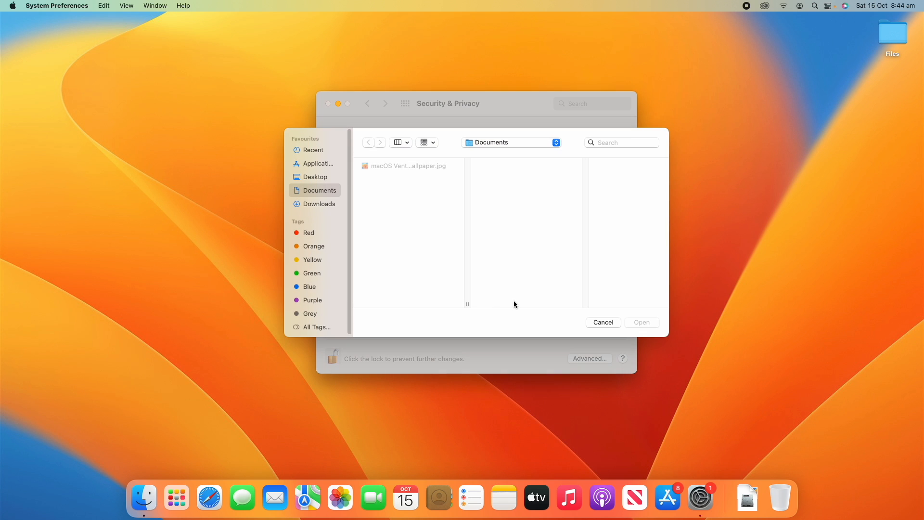
click(317, 164)
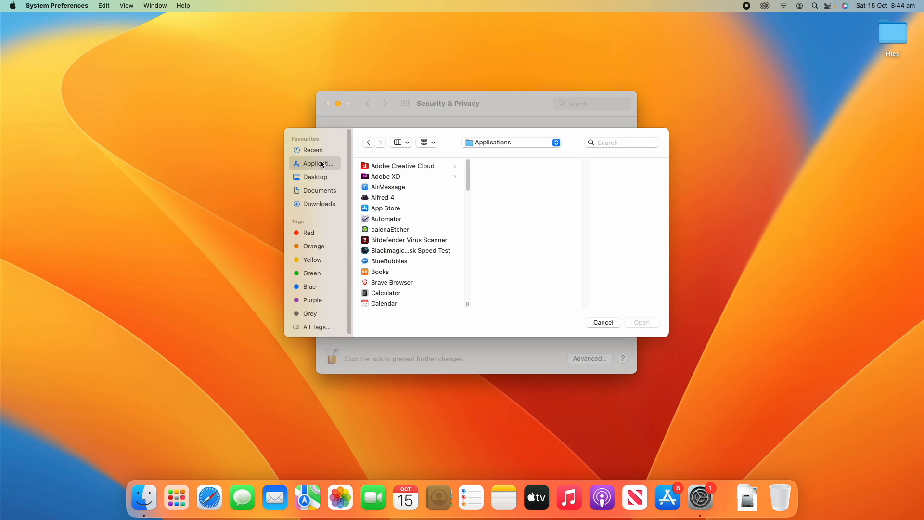
click(391, 282)
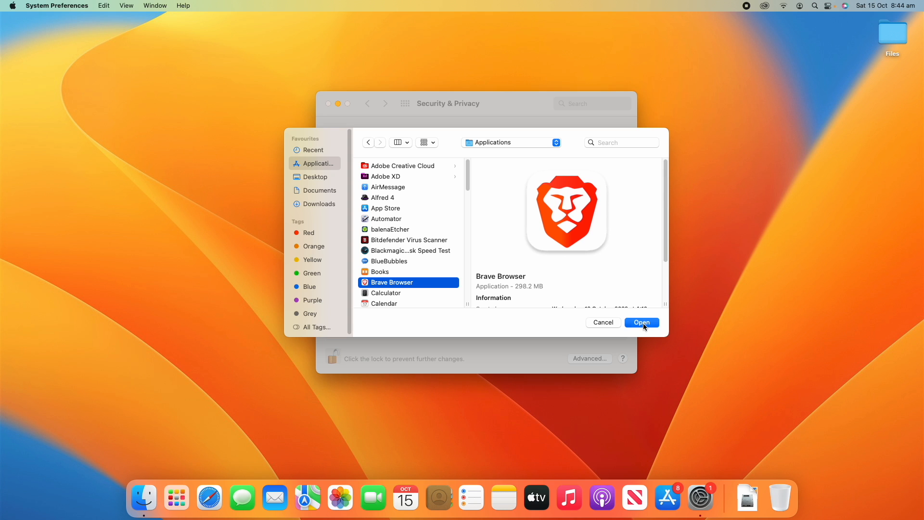
click(641, 323)
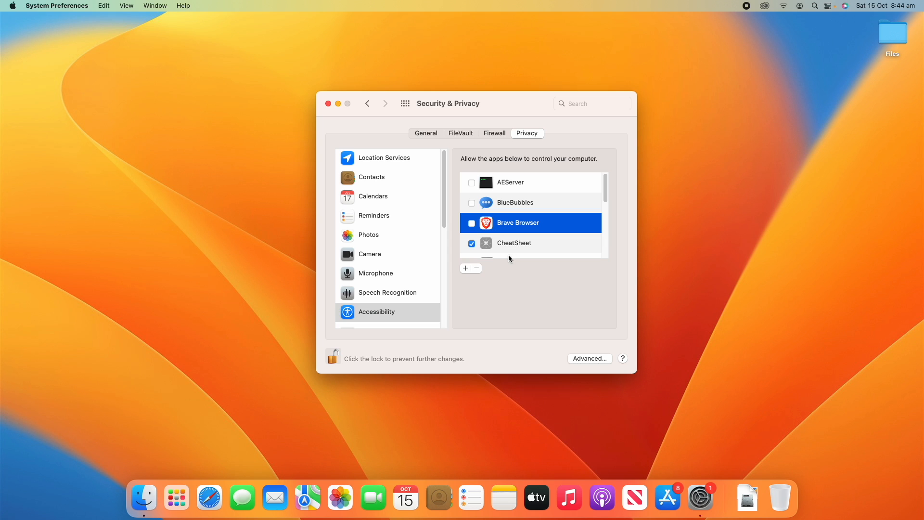
- Remove Brave Browser from the Accessibility list and scroll the remaining apps
click(476, 268)
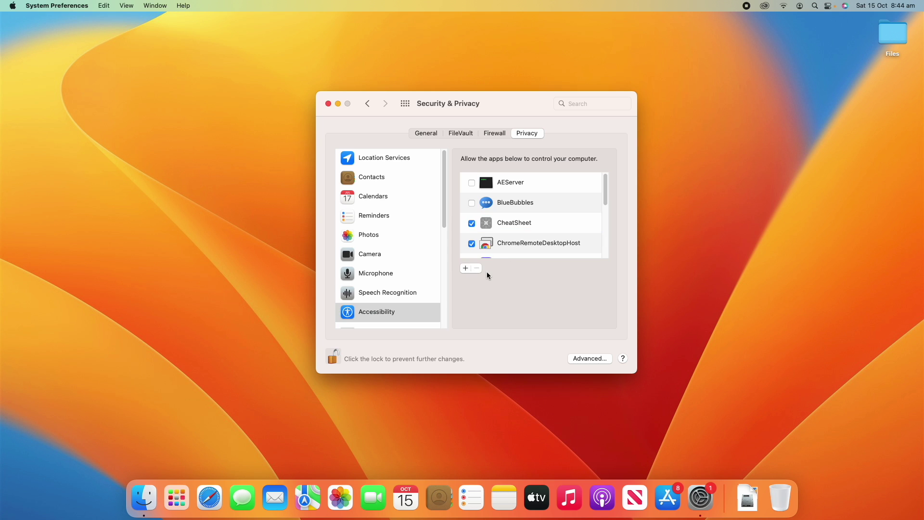
mouse_move(466, 278)
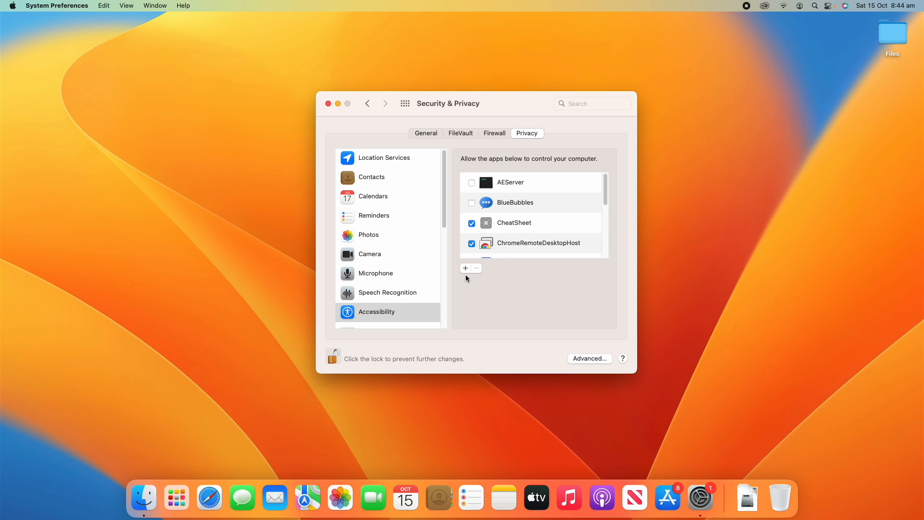
scroll(down, 3)
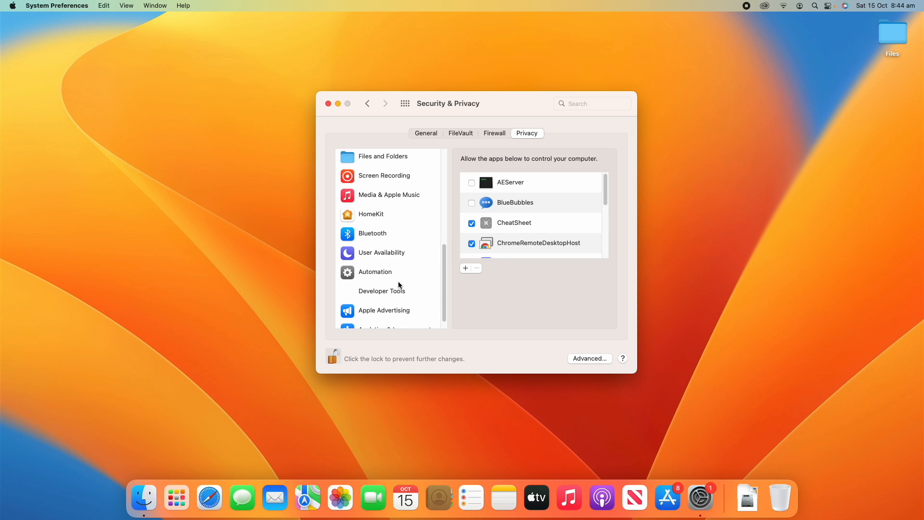
scroll(down, 3)
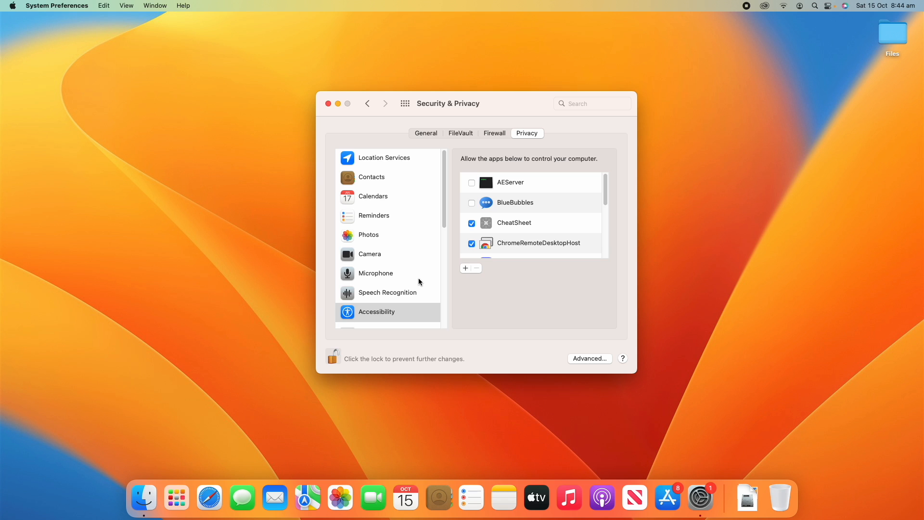
- View Location Services apps, then read and close 'About Location Services & Privacy'
click(384, 158)
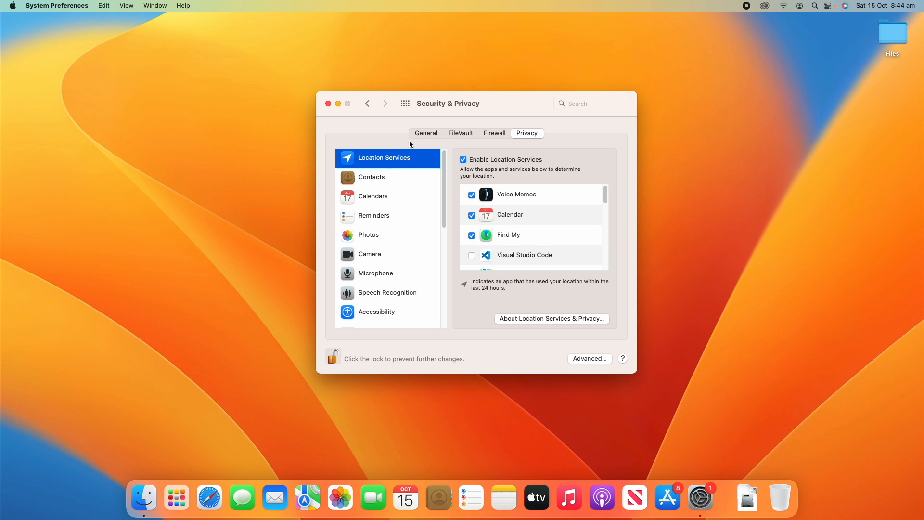
mouse_move(590, 298)
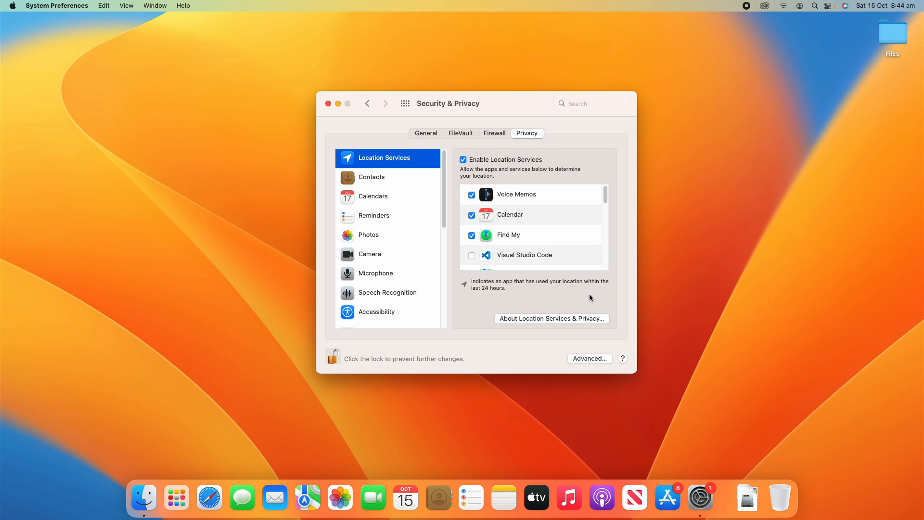
mouse_move(471, 287)
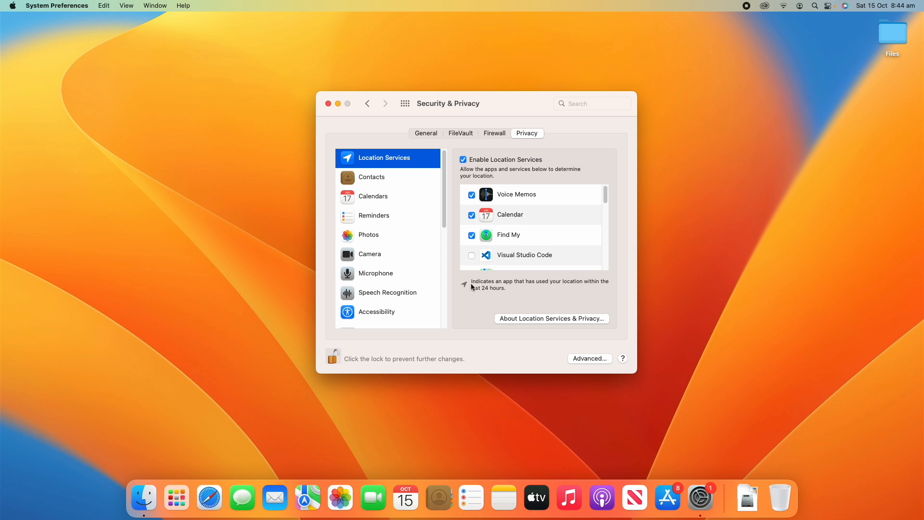
mouse_move(462, 281)
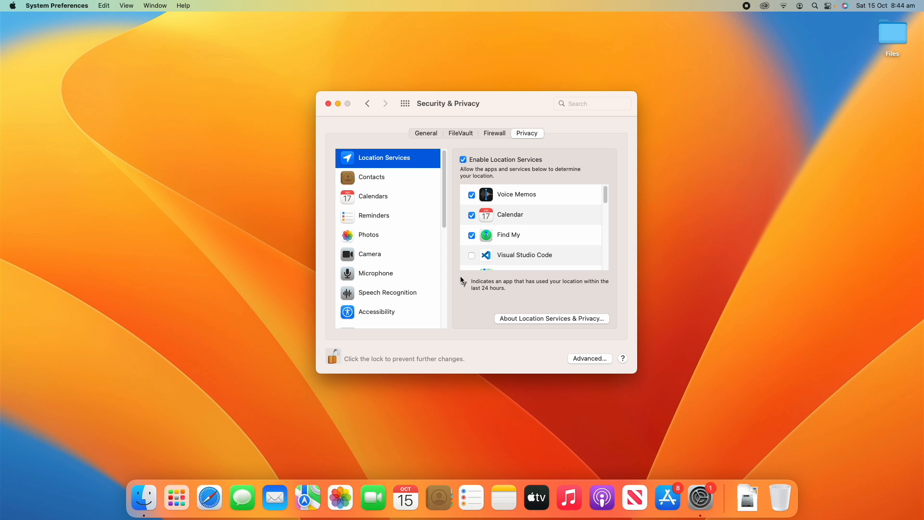
mouse_move(466, 294)
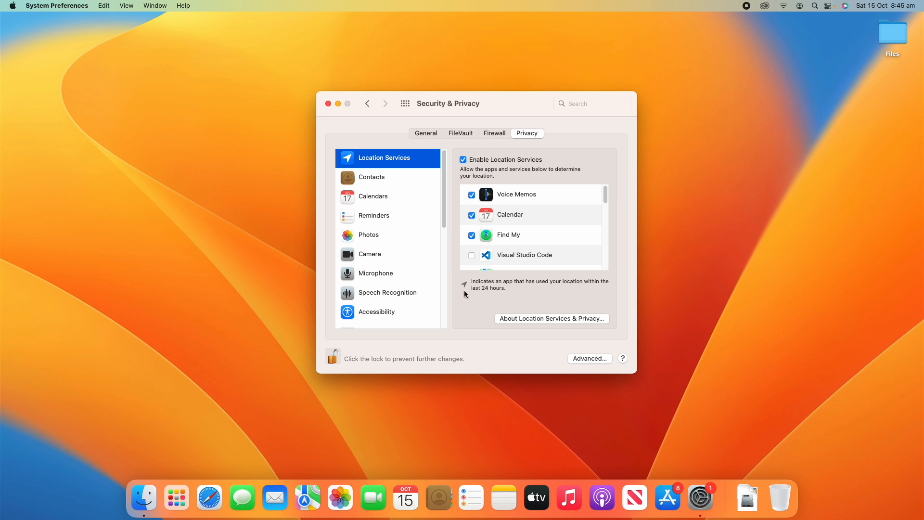
mouse_move(476, 292)
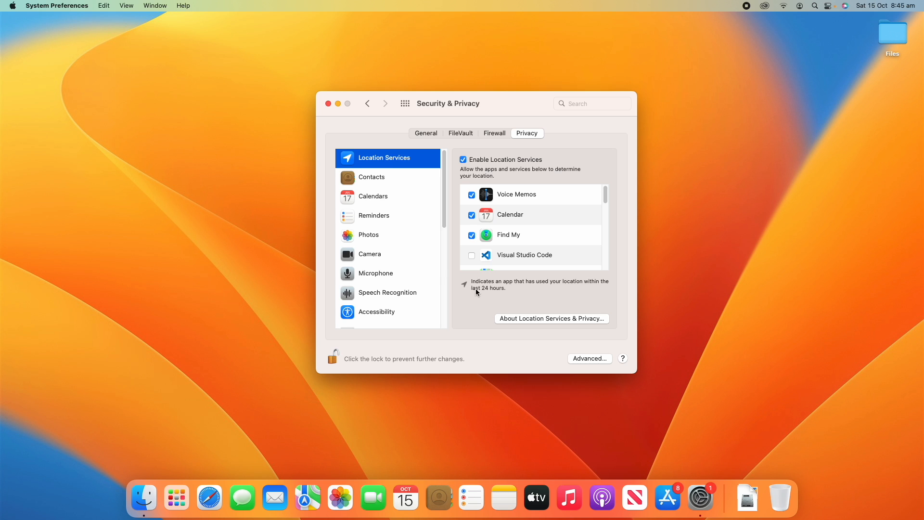
click(551, 318)
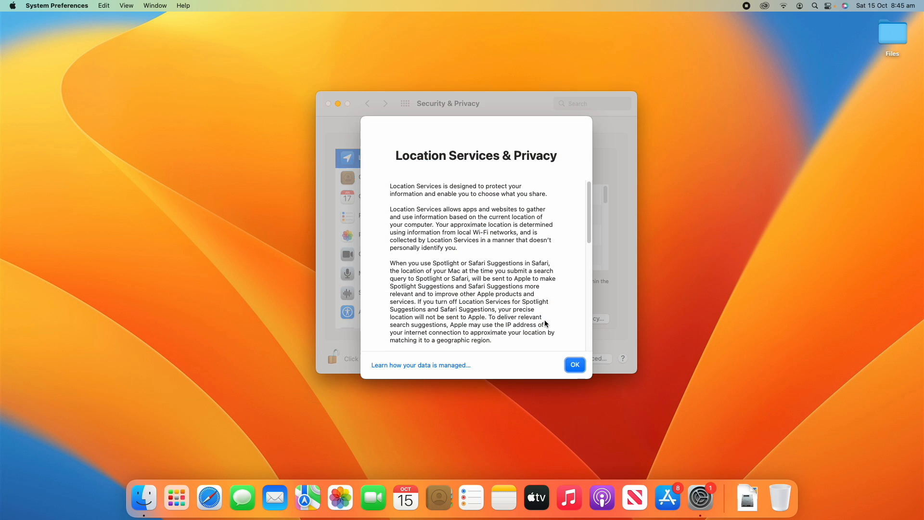
scroll(down, 3)
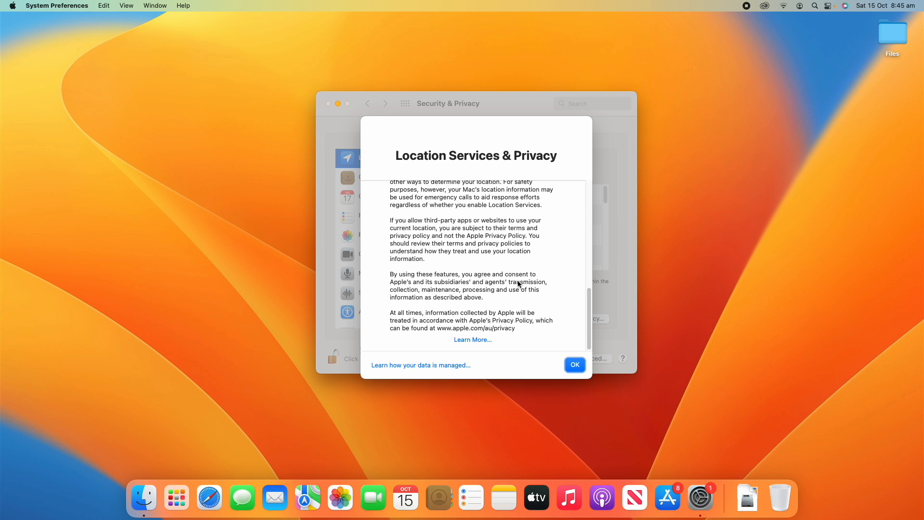
click(574, 365)
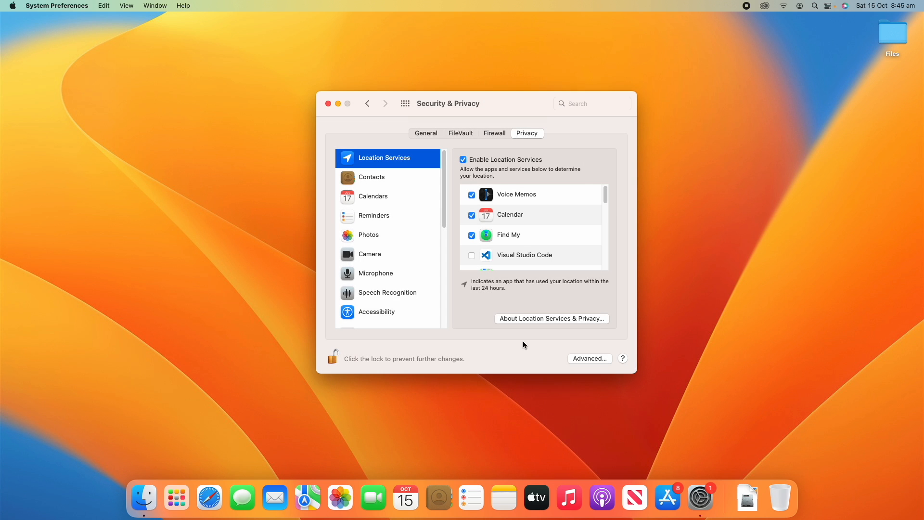
mouse_move(590, 364)
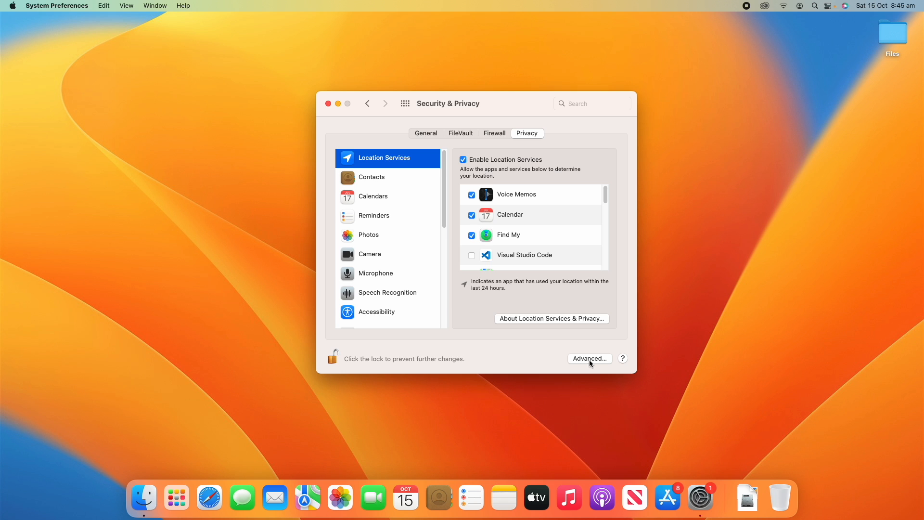
click(589, 358)
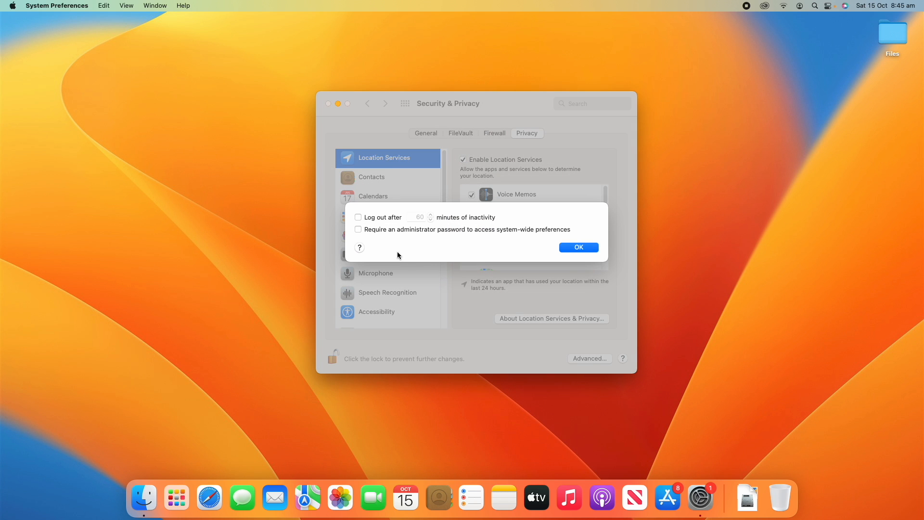
mouse_move(543, 277)
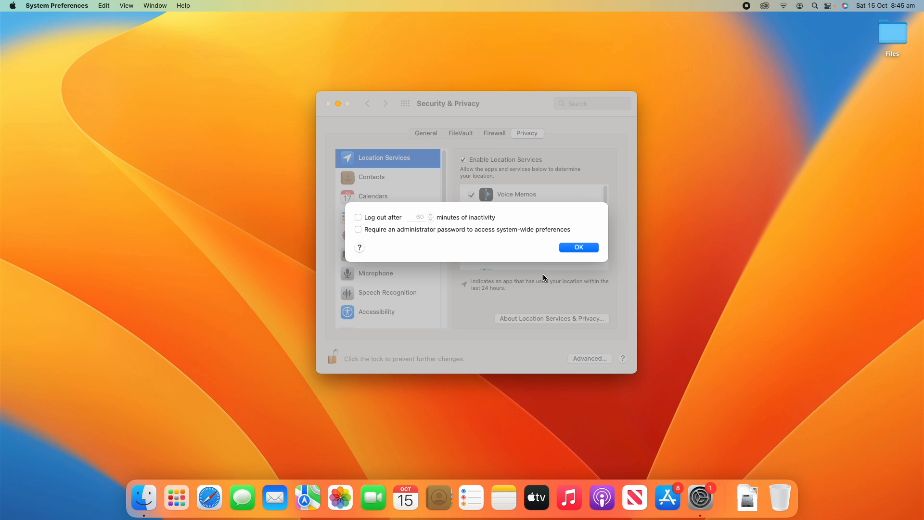
mouse_move(429, 240)
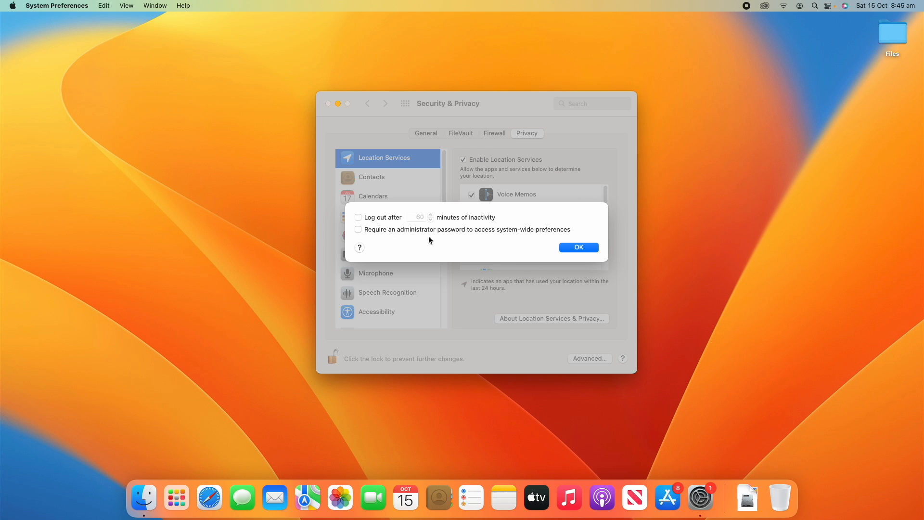
click(358, 217)
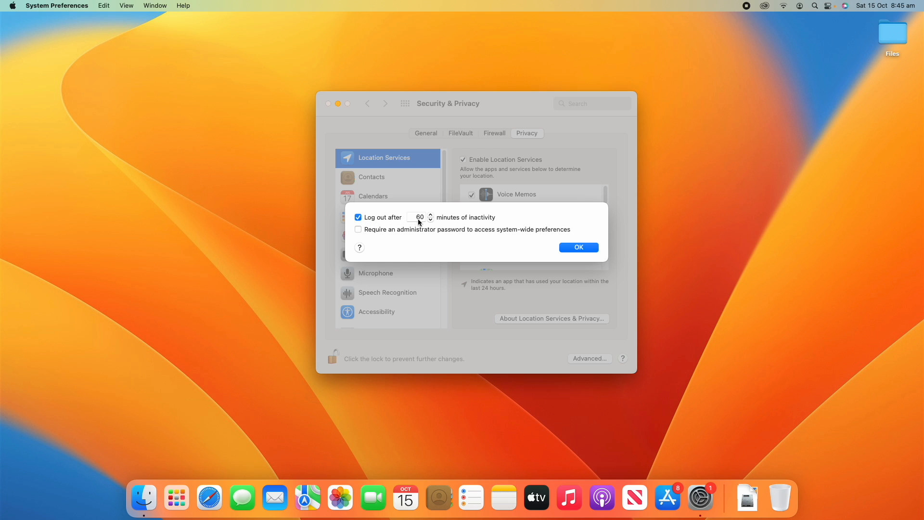
click(357, 217)
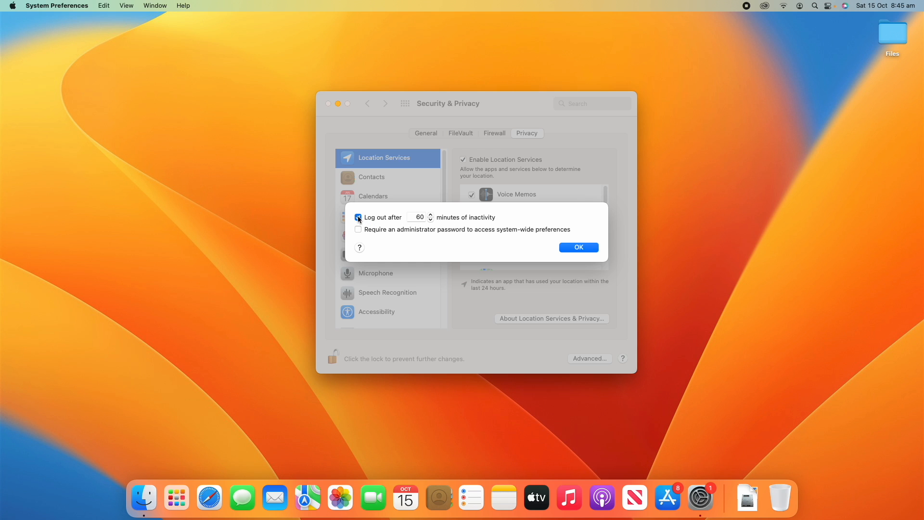
click(358, 229)
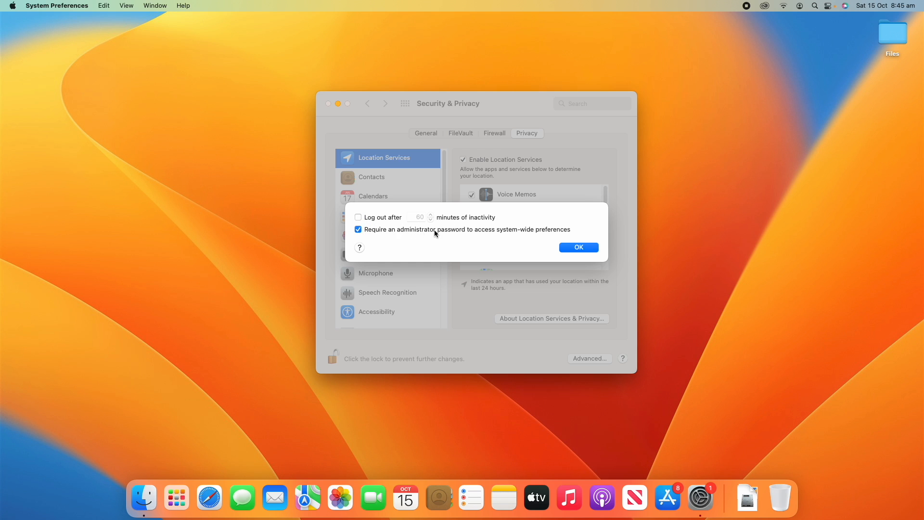
mouse_move(556, 237)
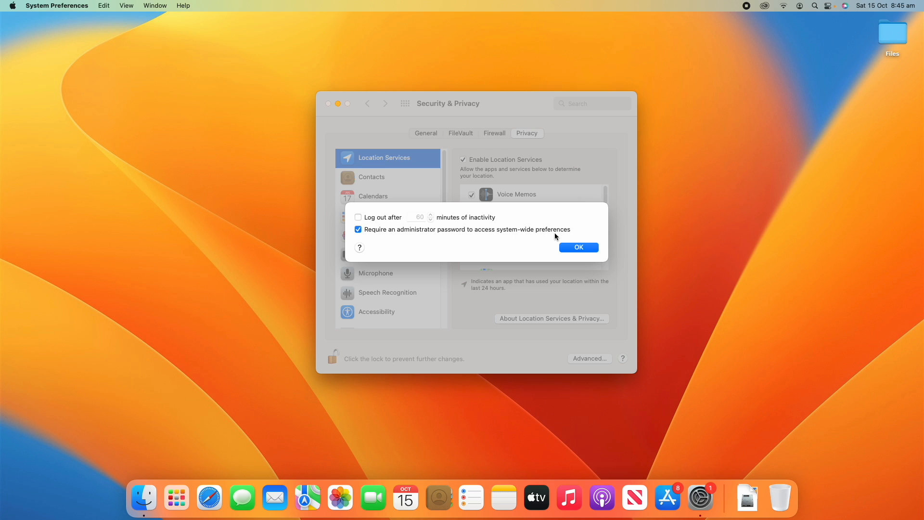
click(358, 230)
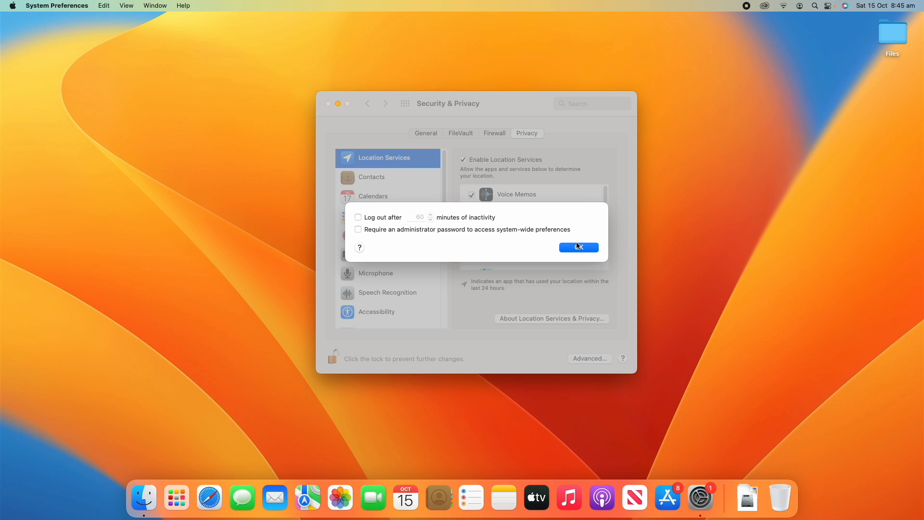
click(578, 247)
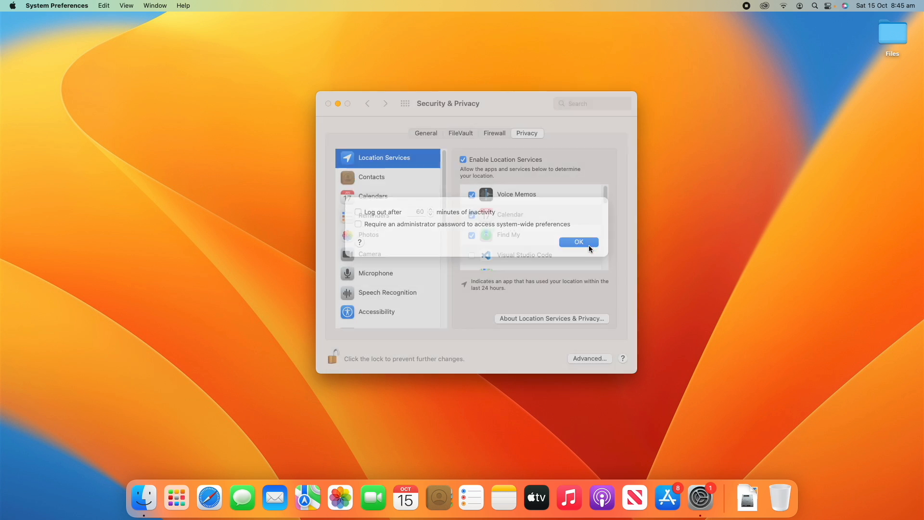
- Lock the padlock, cancel the unlock password prompt, and return to the Privacy tab
click(578, 242)
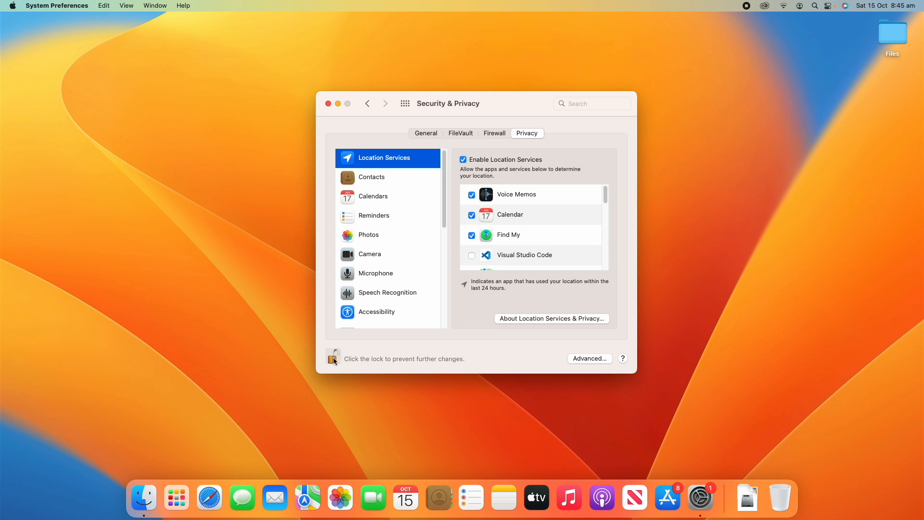
click(333, 358)
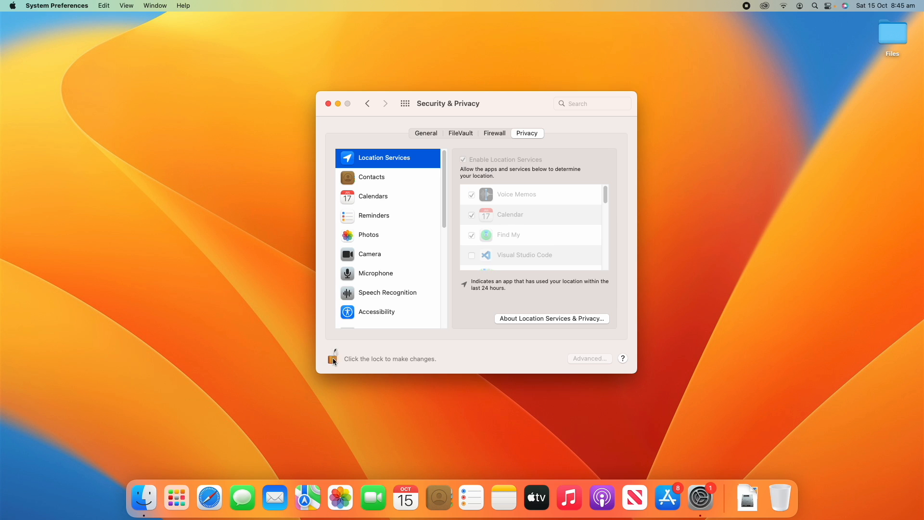
mouse_move(475, 339)
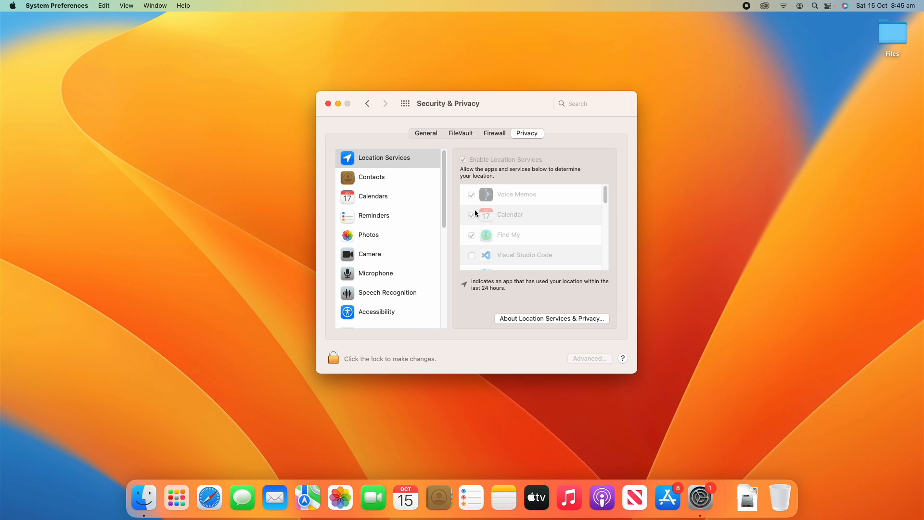
click(333, 358)
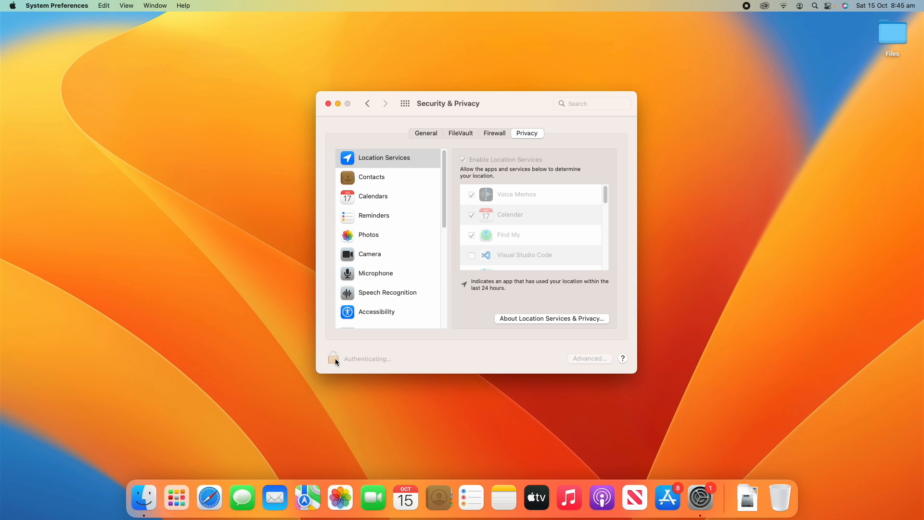
click(333, 358)
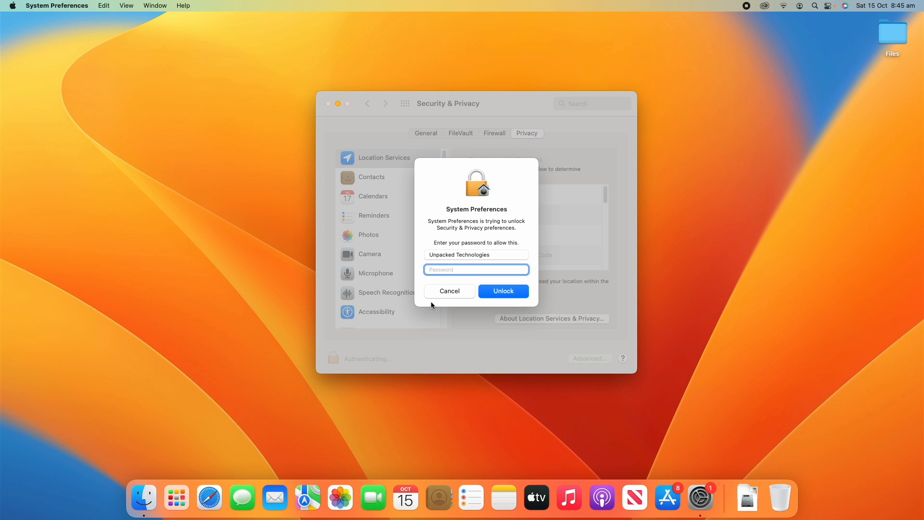
click(502, 291)
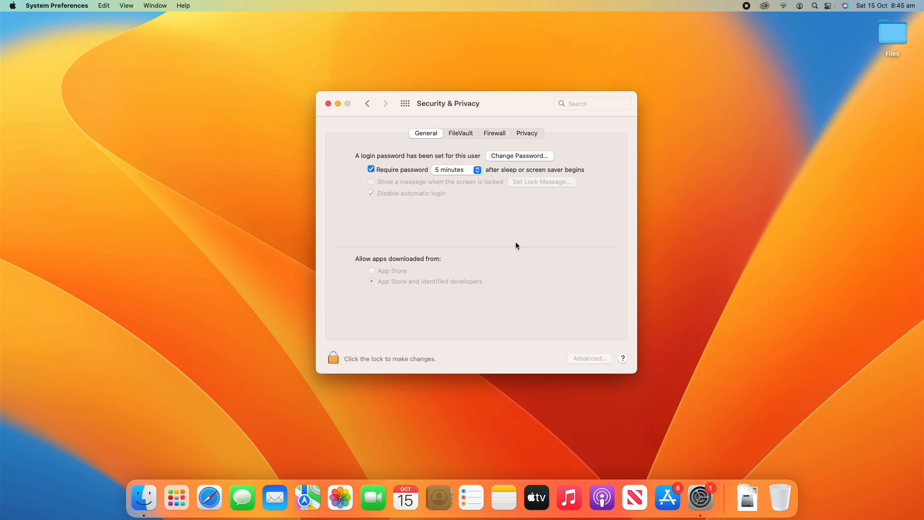
click(527, 133)
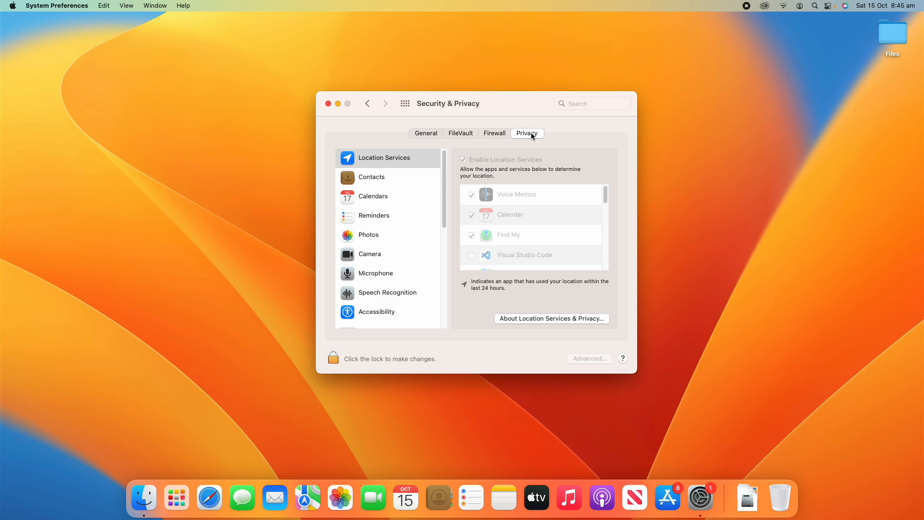